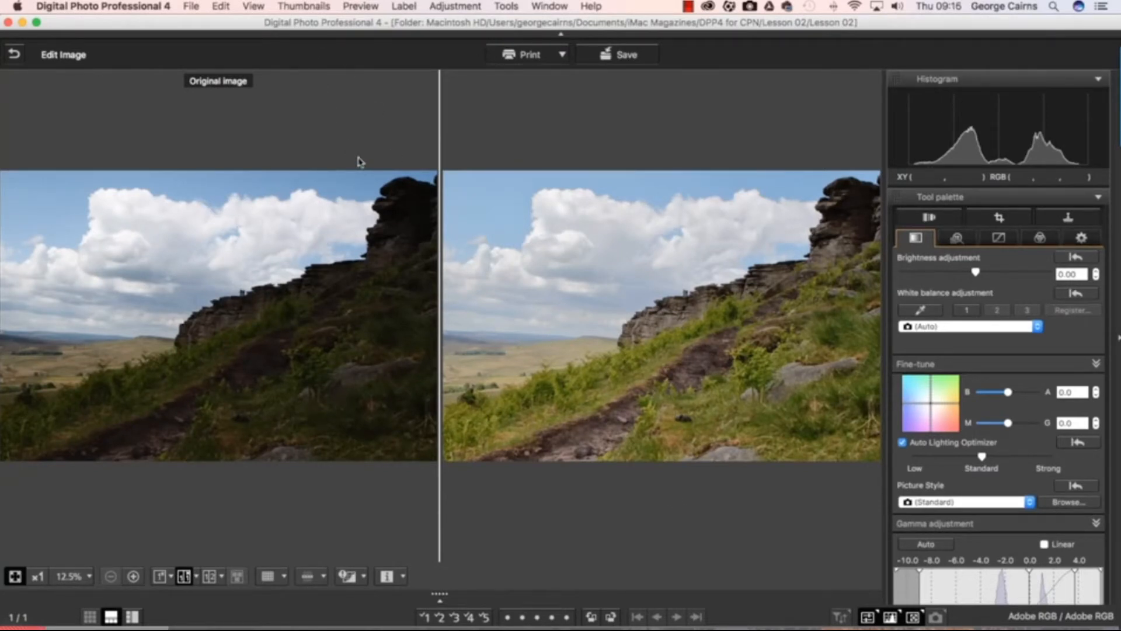
mouse_move(325, 347)
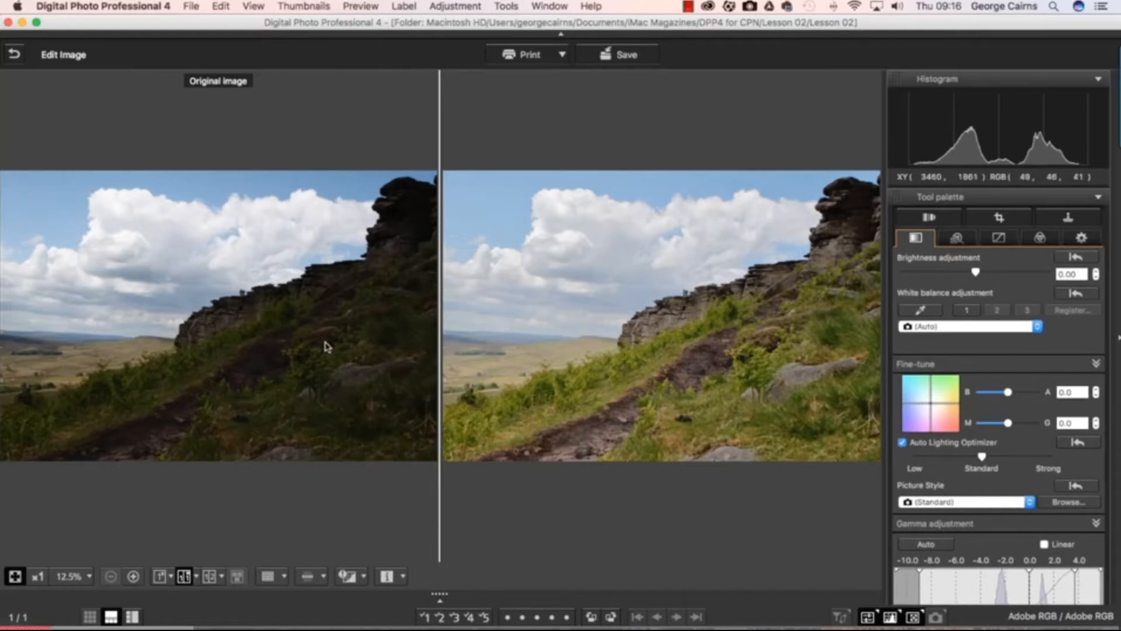
mouse_move(350, 355)
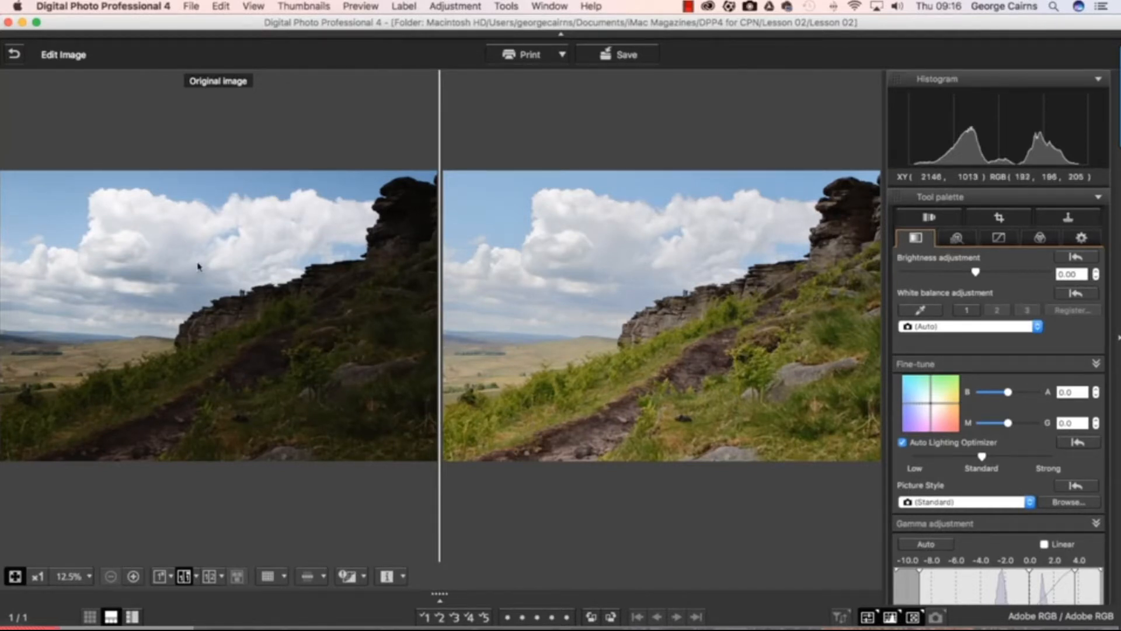
mouse_move(293, 365)
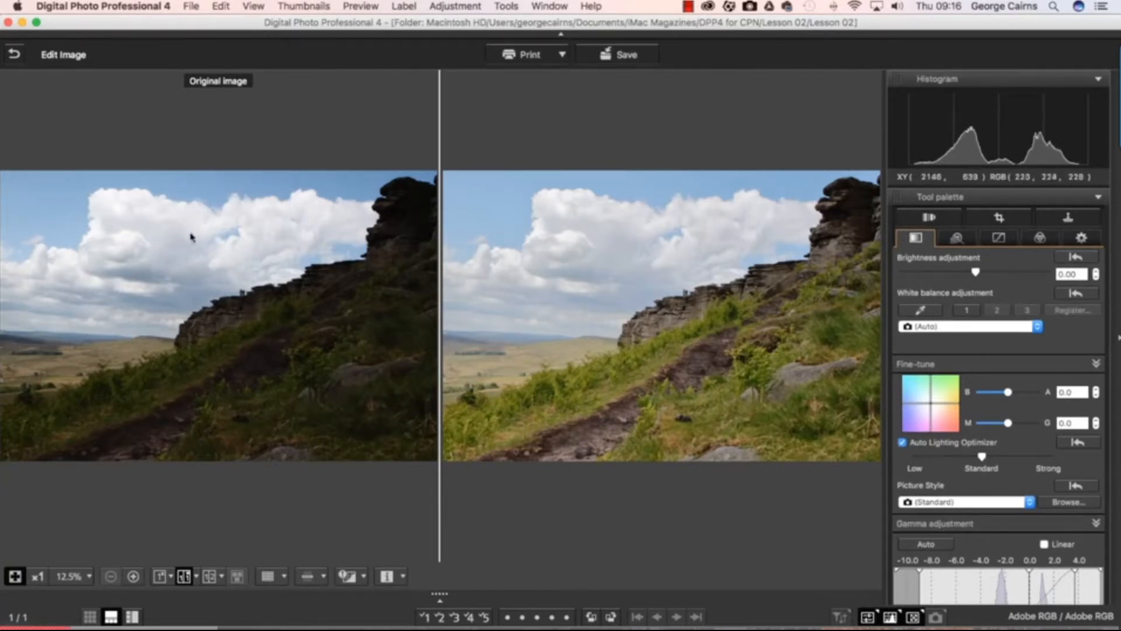
mouse_move(320, 378)
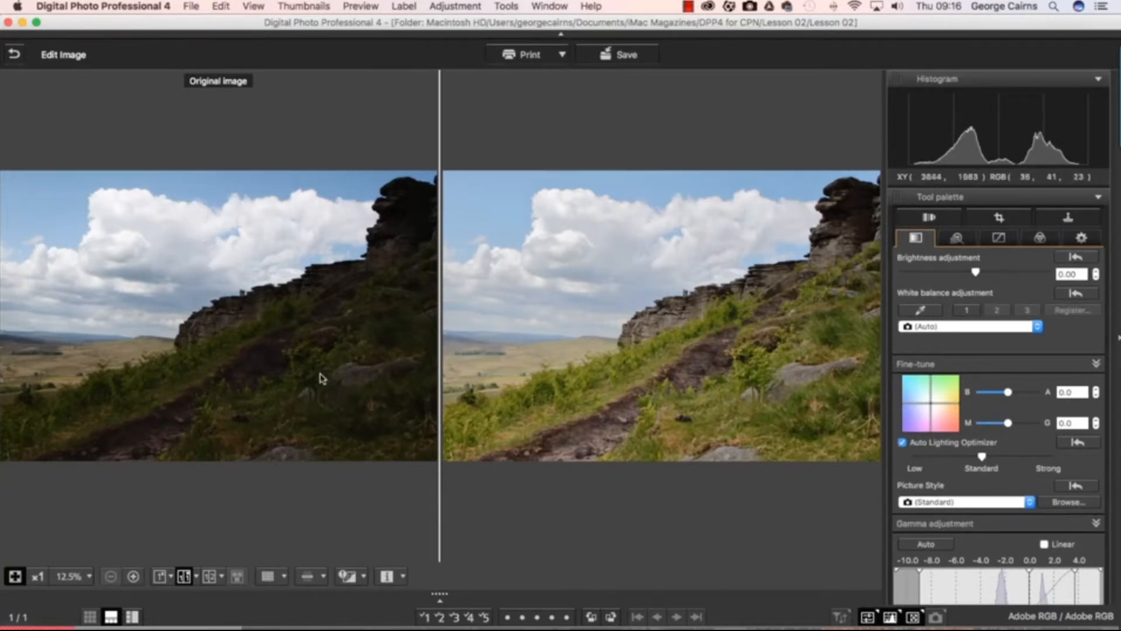
mouse_move(198, 265)
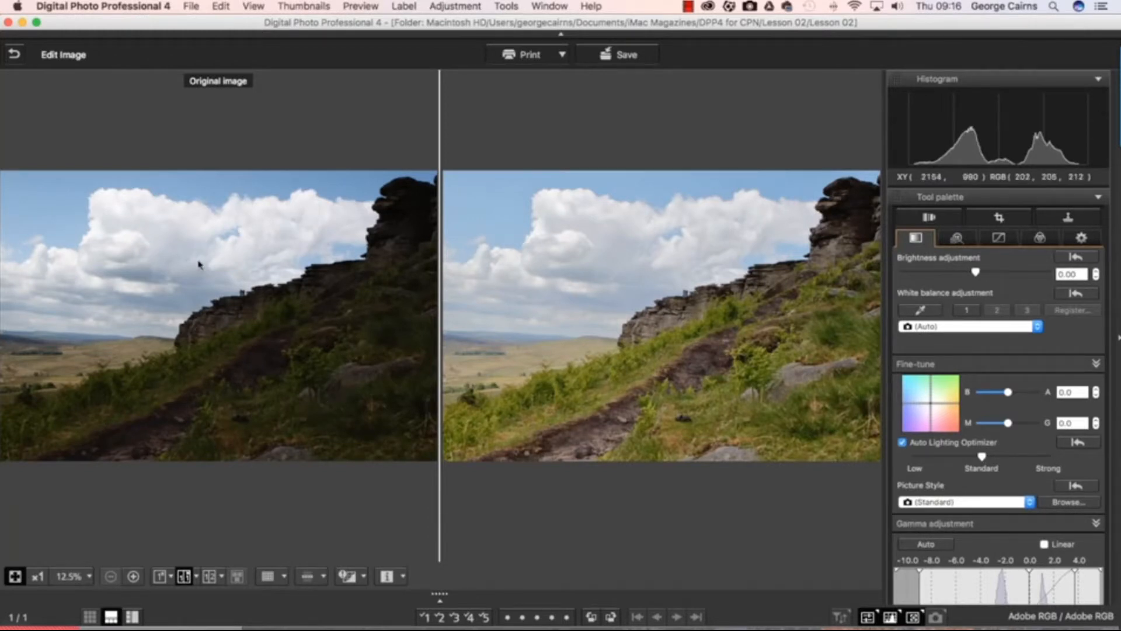
mouse_move(208, 248)
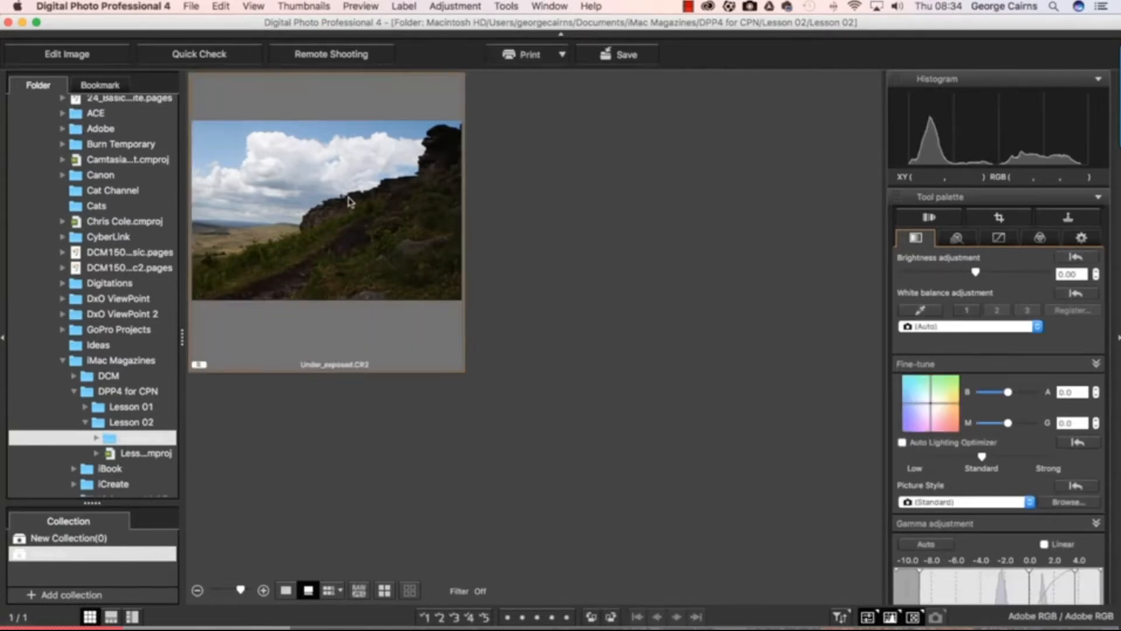
- Open Under_exposed.CR3 in the Edit Image window and review its histogram
click(67, 54)
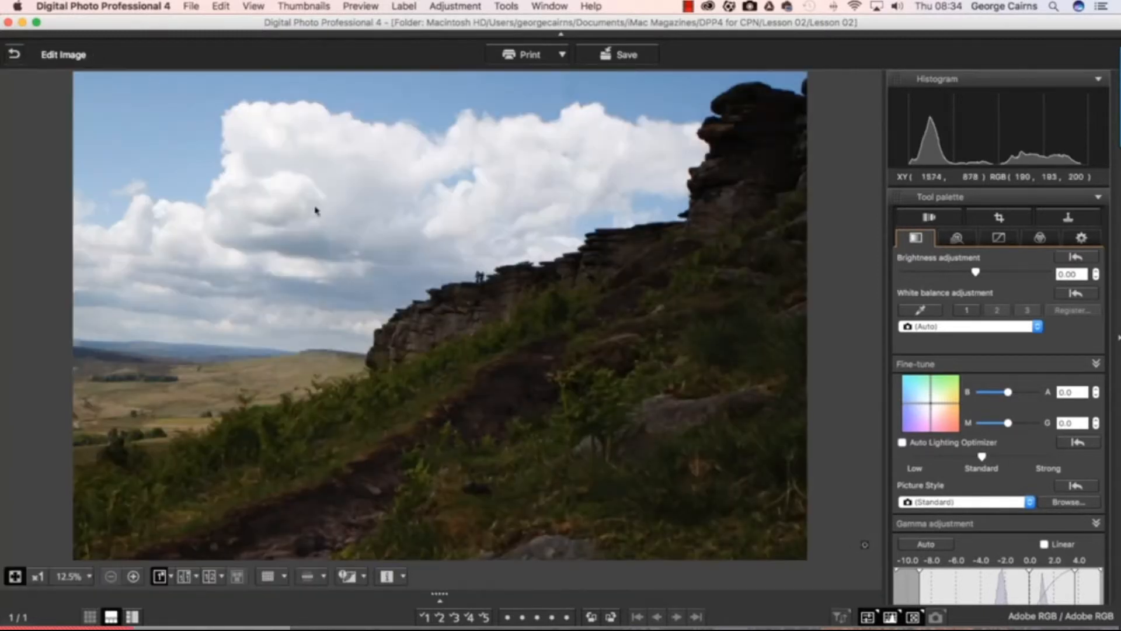
mouse_move(704, 353)
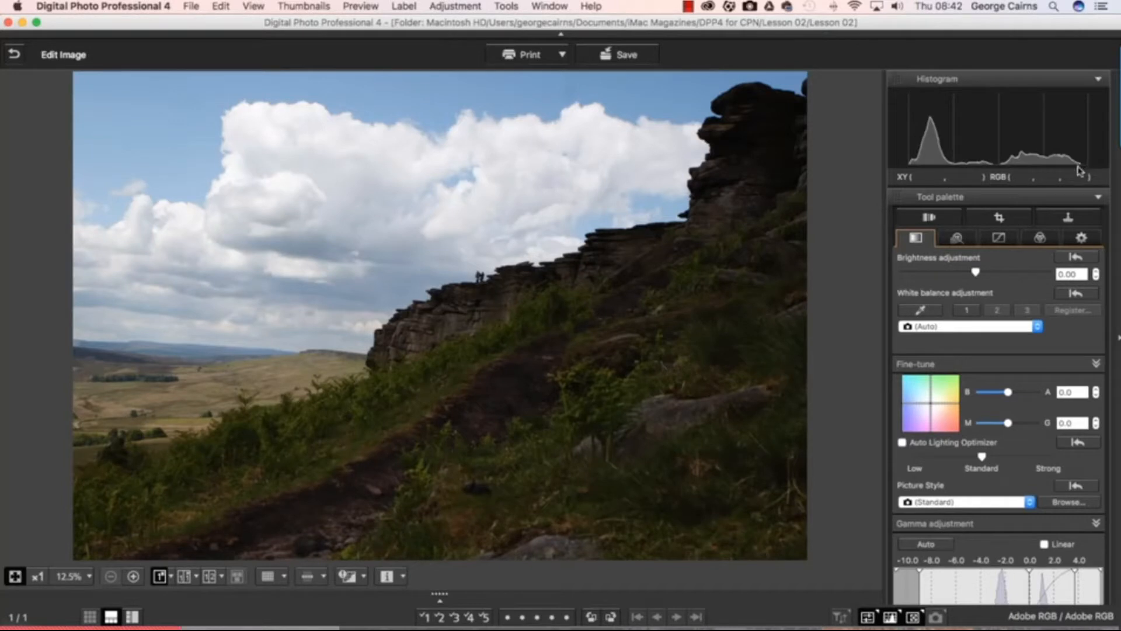
mouse_move(918, 167)
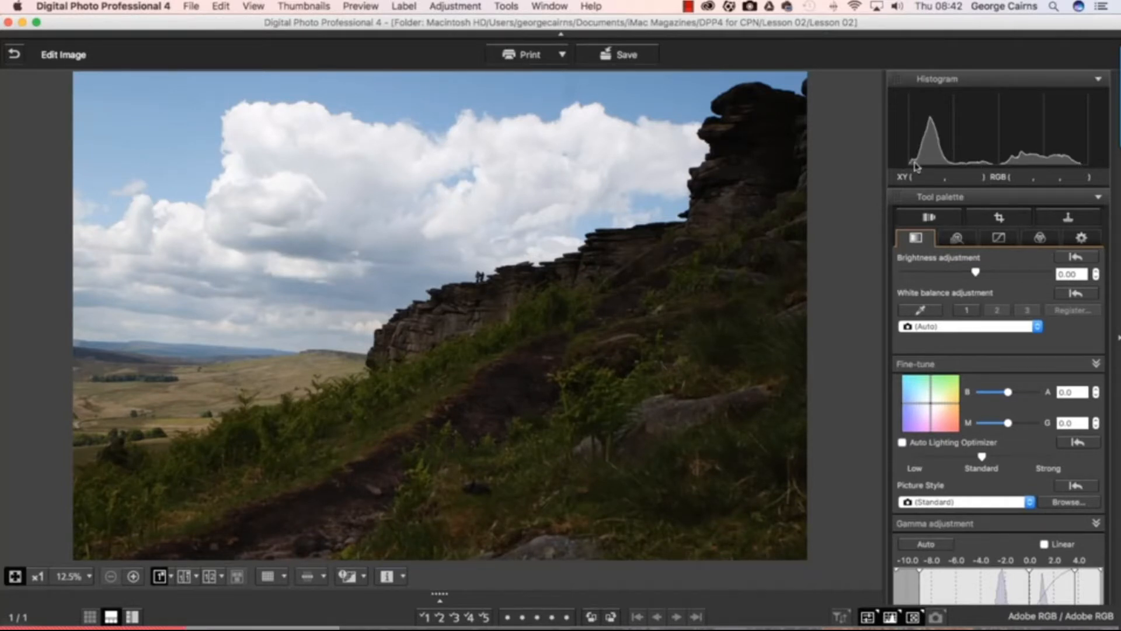
mouse_move(924, 165)
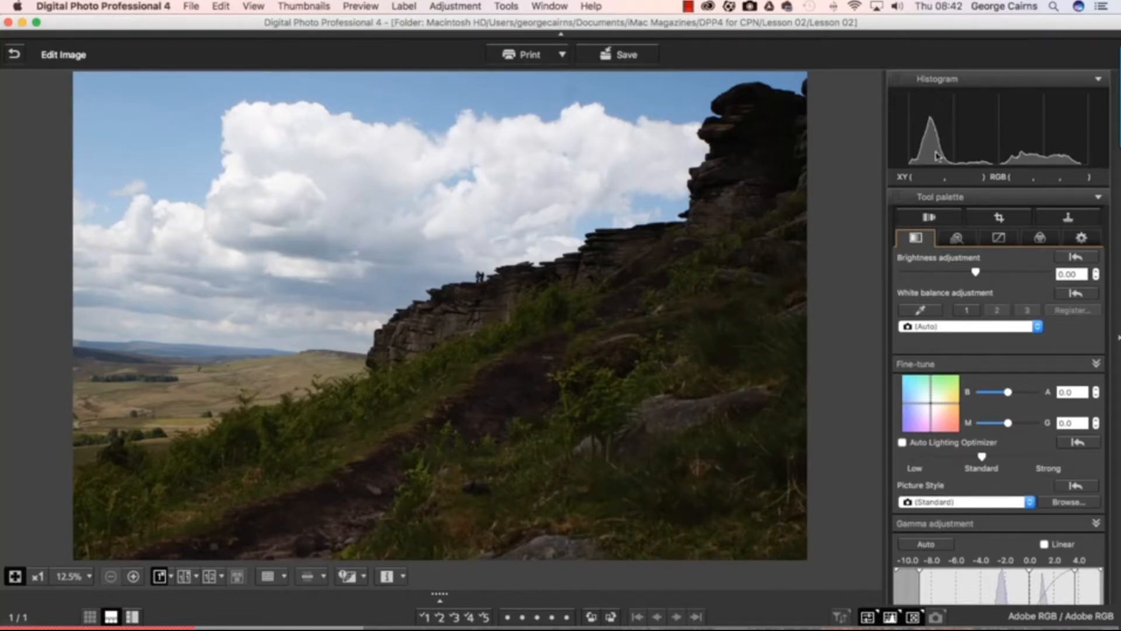
mouse_move(934, 132)
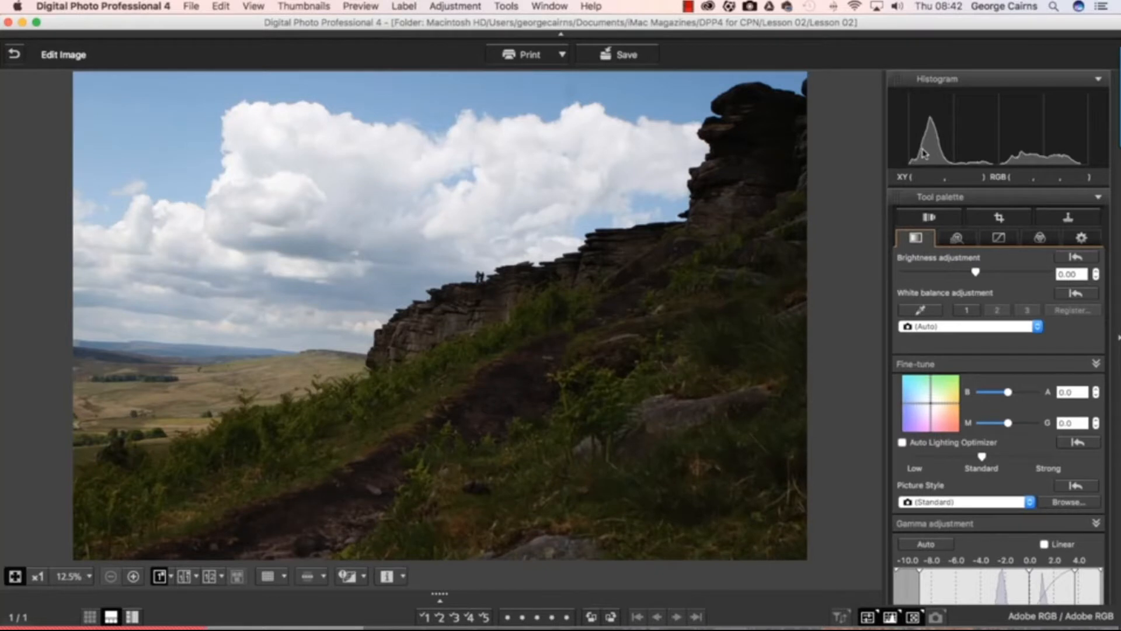
mouse_move(757, 224)
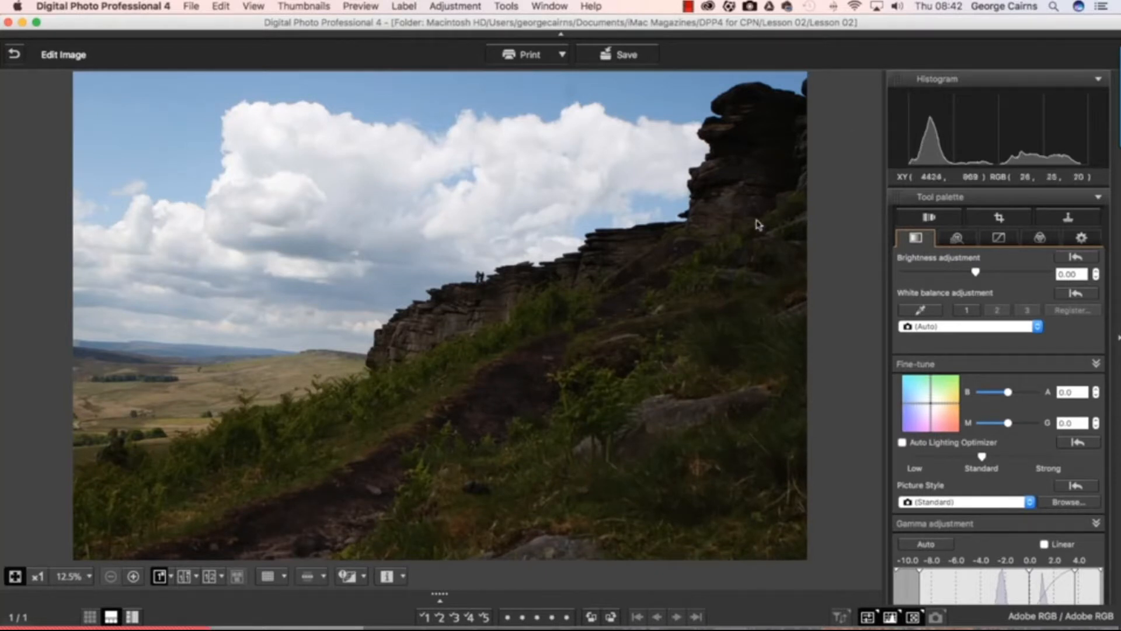
mouse_move(940, 163)
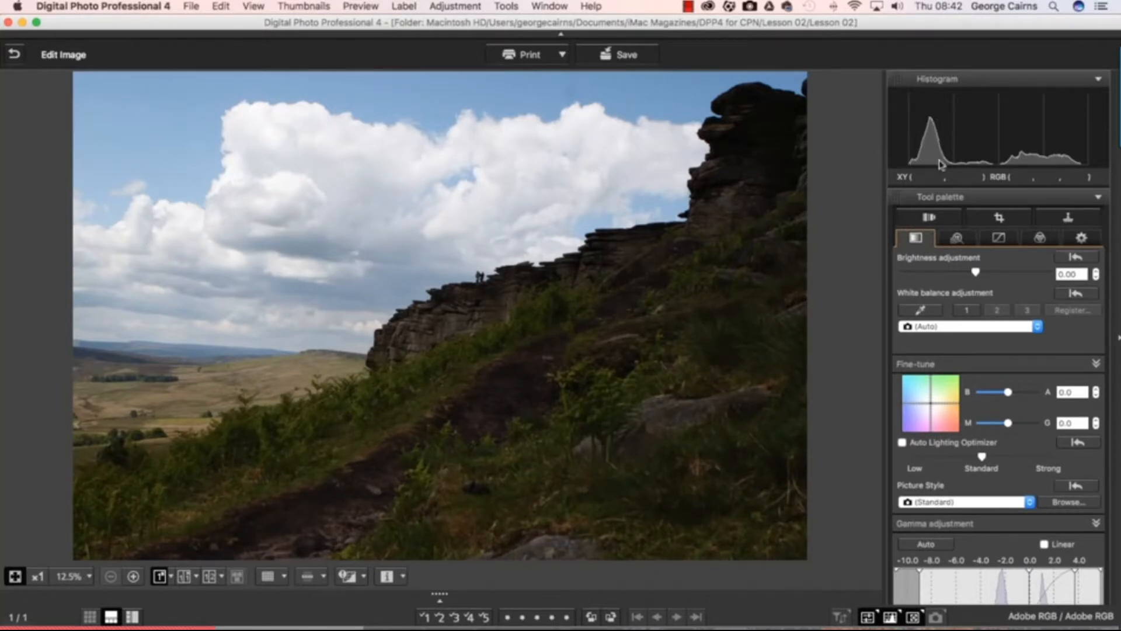
mouse_move(733, 435)
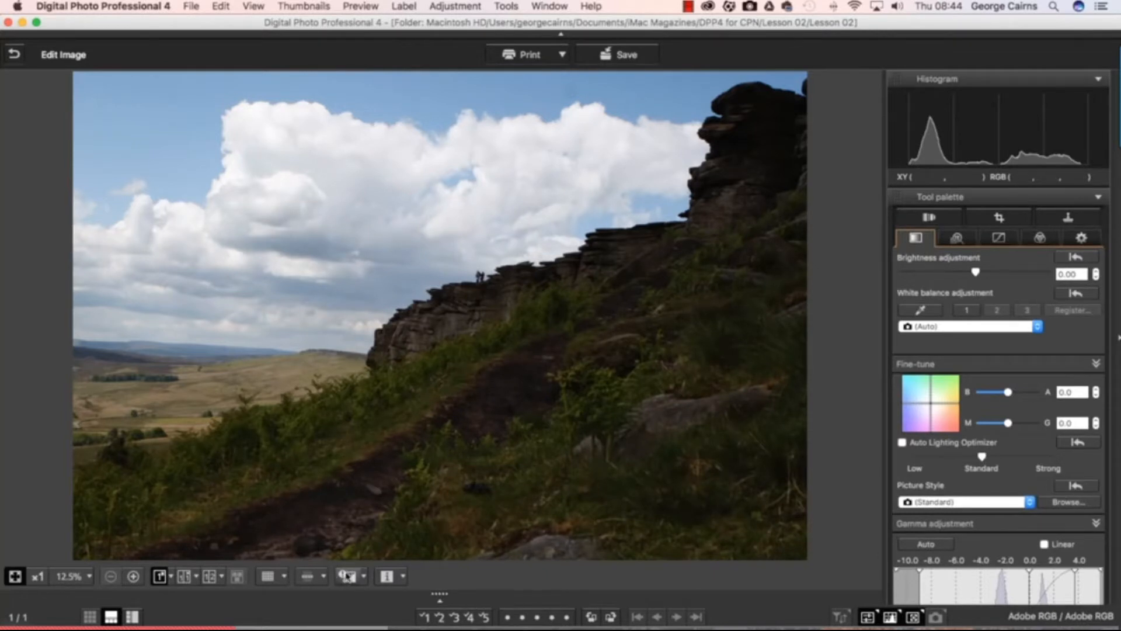
- Turn on the red/blue highlight and shadow clipping warning overlay
click(346, 576)
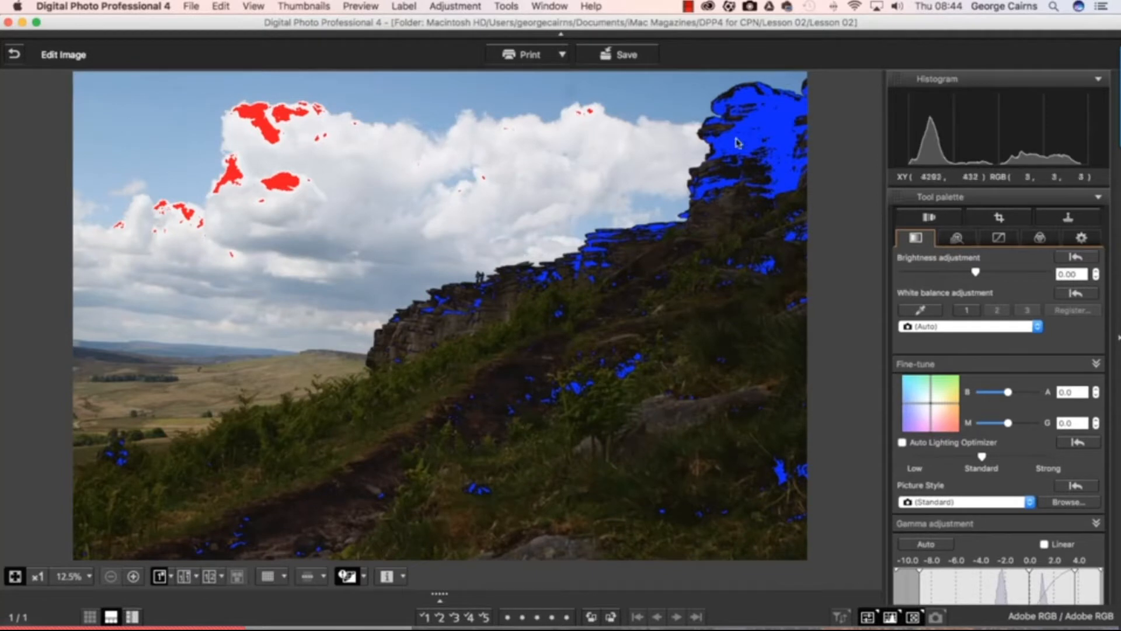
mouse_move(741, 142)
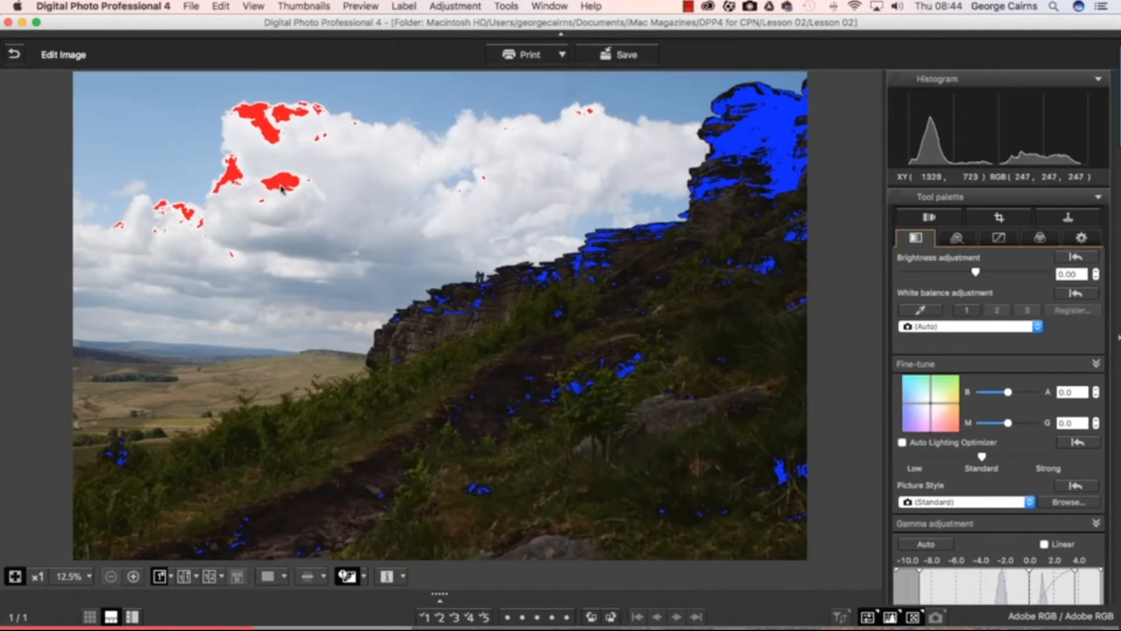
mouse_move(619, 287)
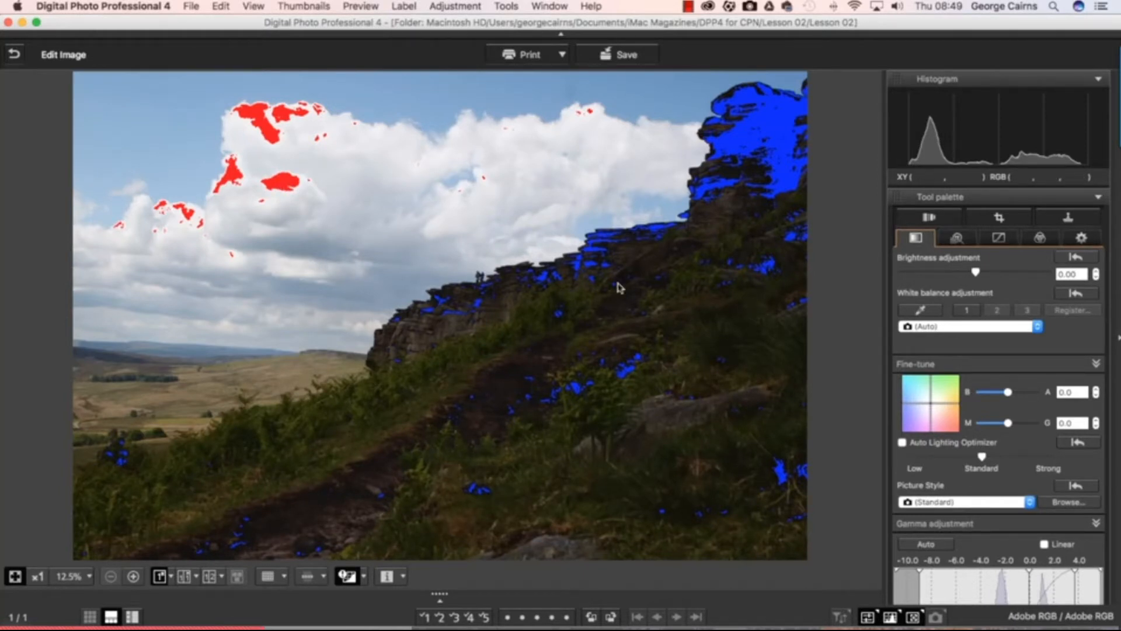
mouse_move(293, 171)
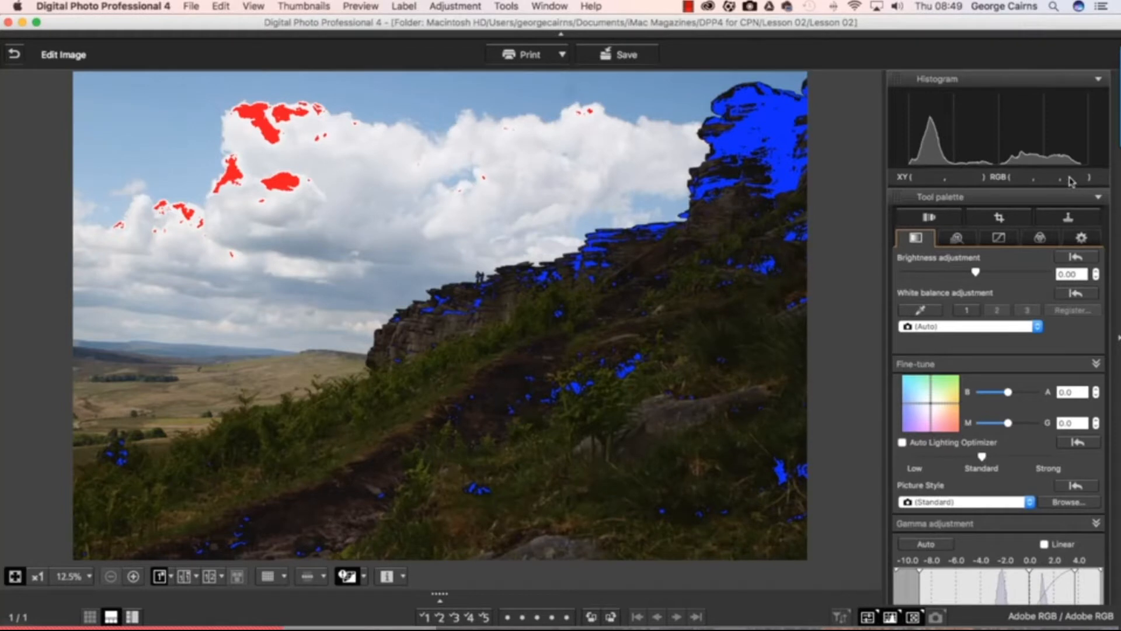
mouse_move(781, 132)
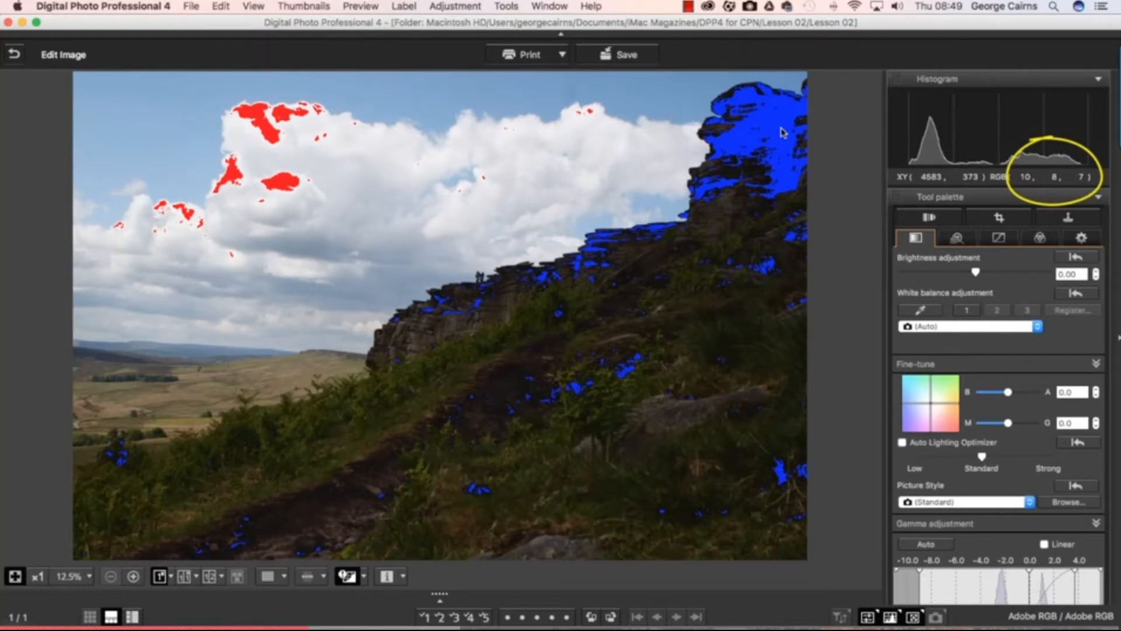
mouse_move(784, 117)
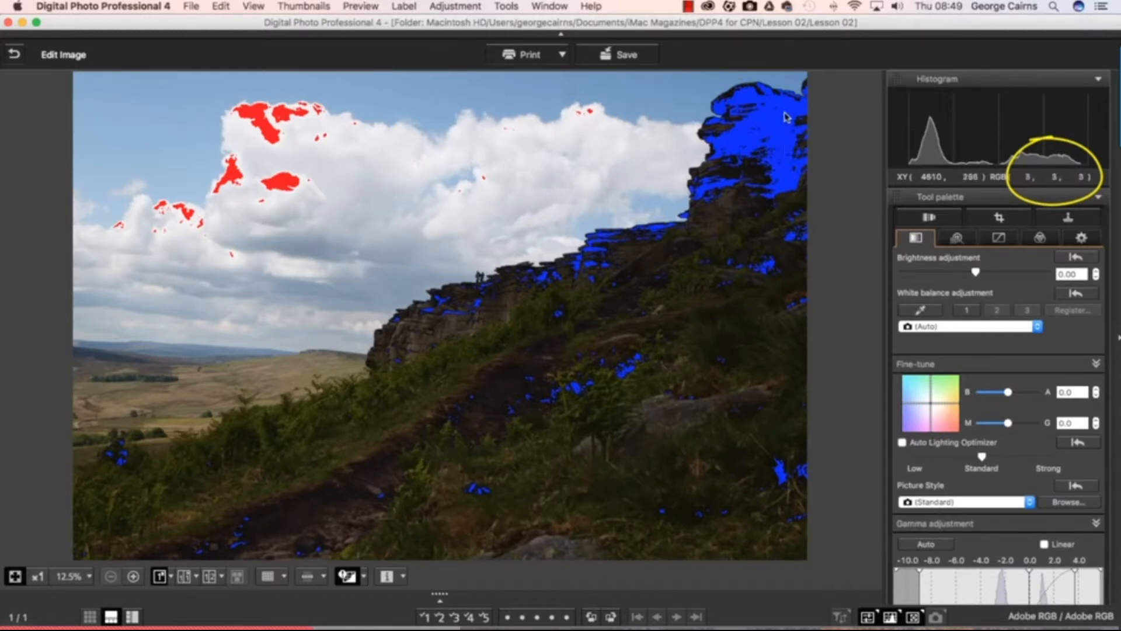
mouse_move(784, 112)
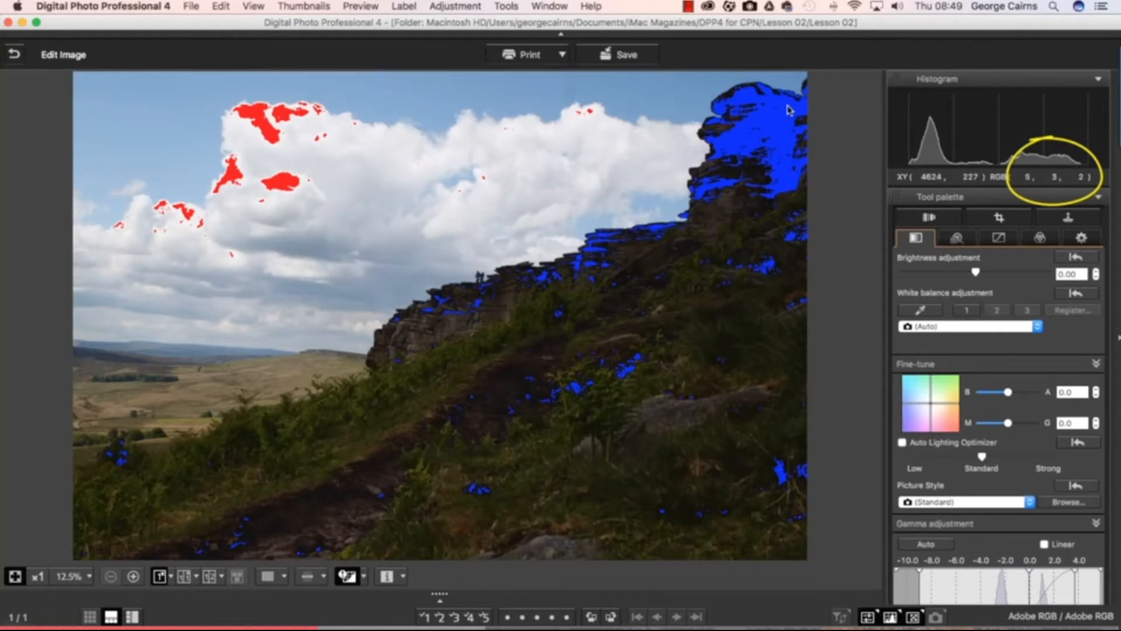
mouse_move(781, 151)
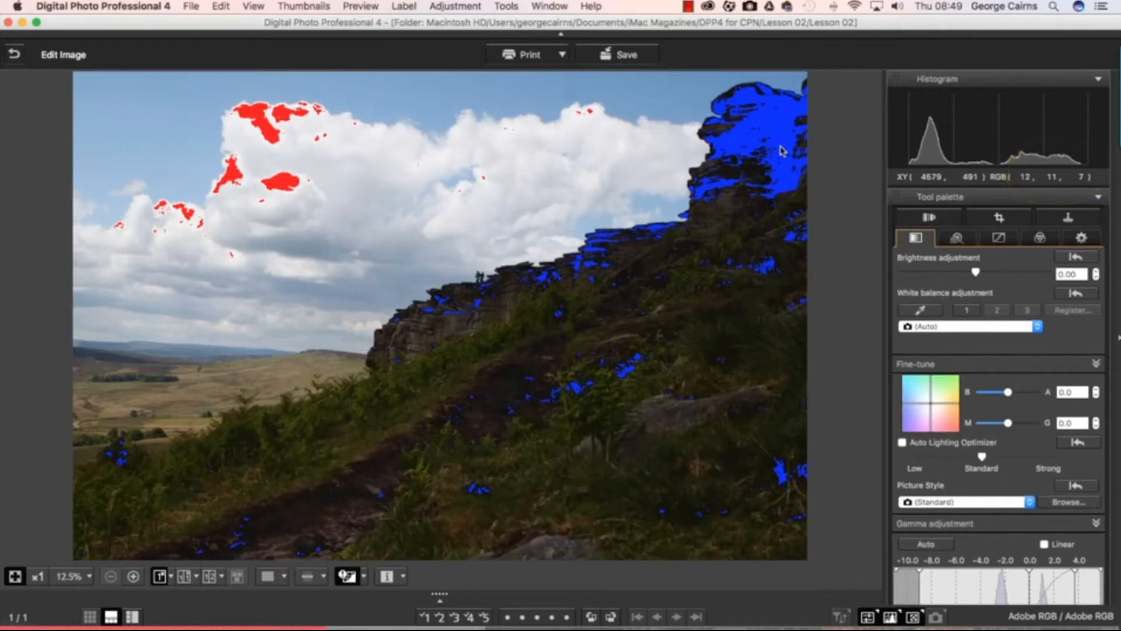
mouse_move(779, 132)
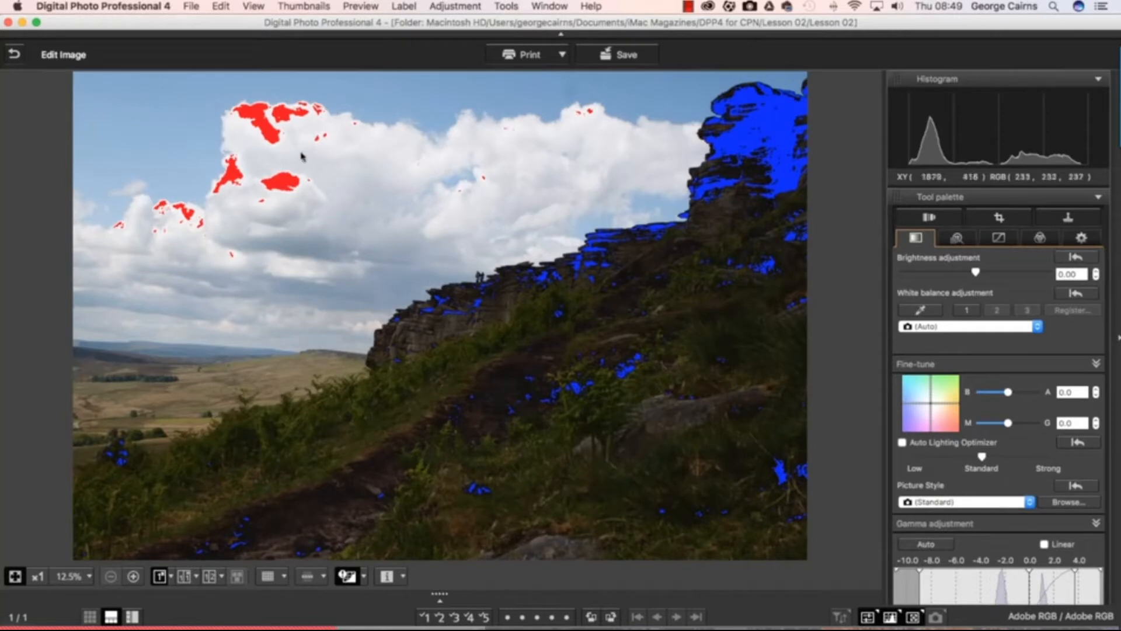
mouse_move(283, 184)
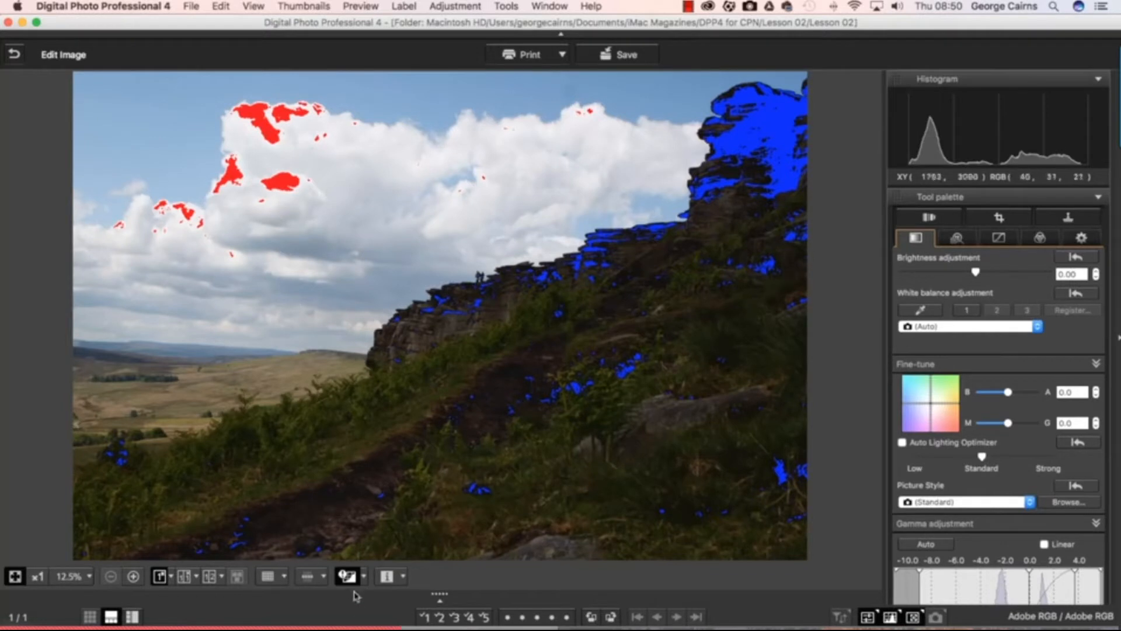
- Set the shadow warning threshold to 5 and highlight threshold to 250 with both warnings enabled
click(348, 575)
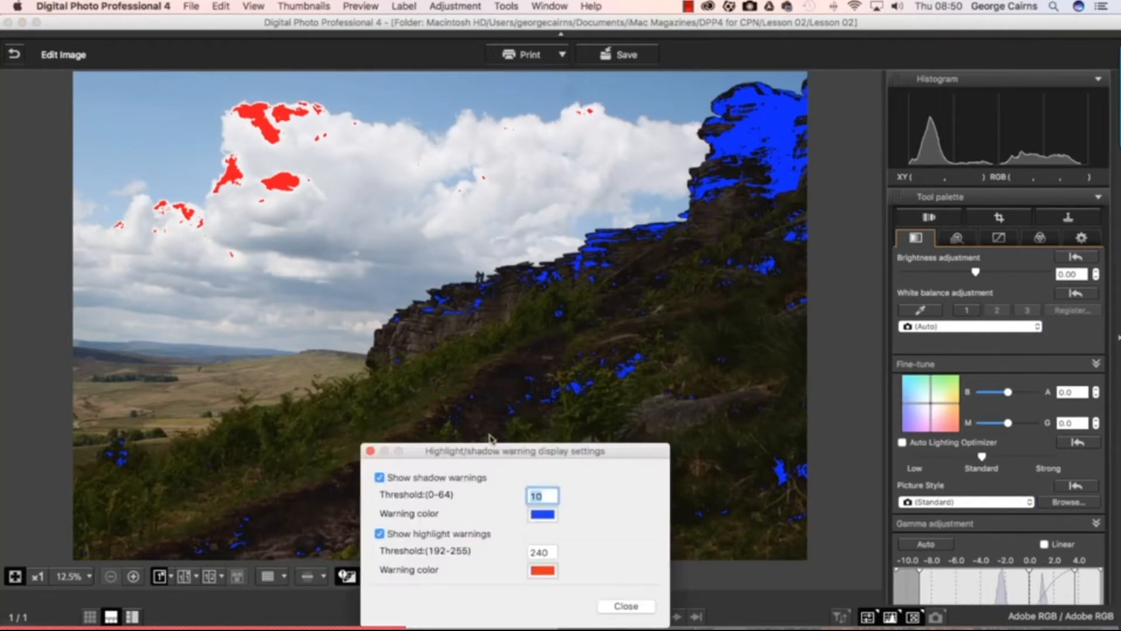
drag(514, 451, 515, 121)
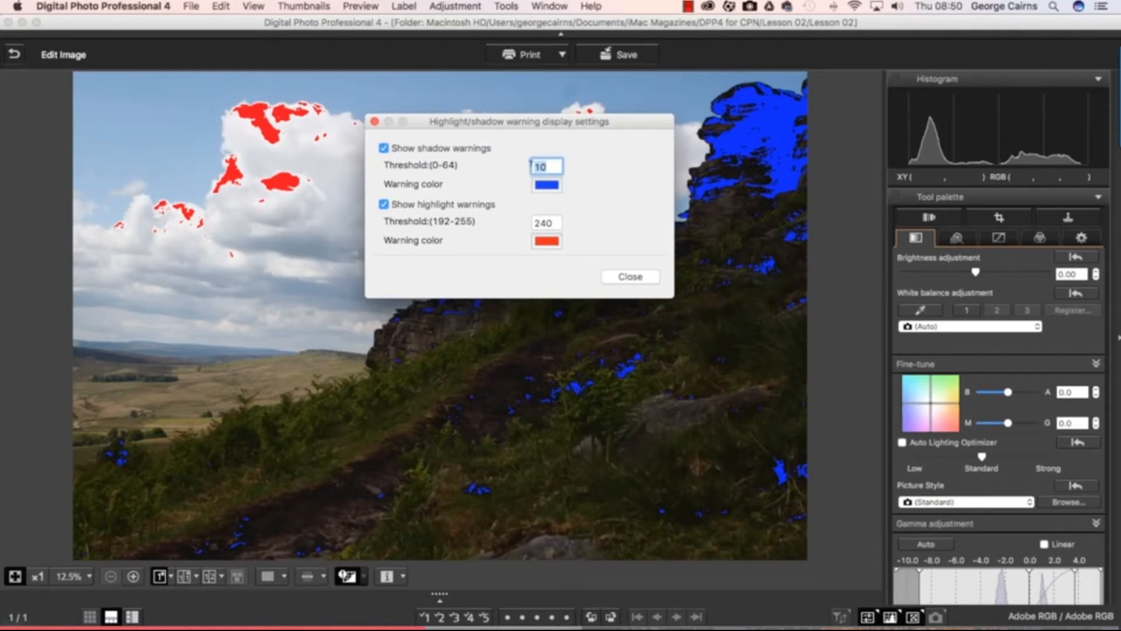
text(5)
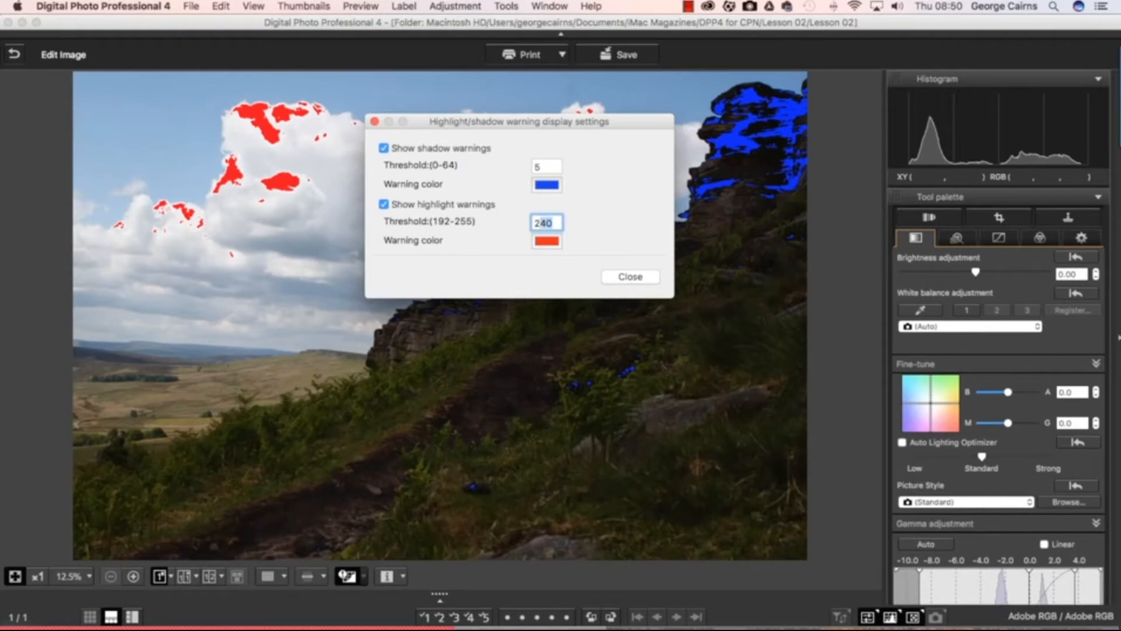
text(250)
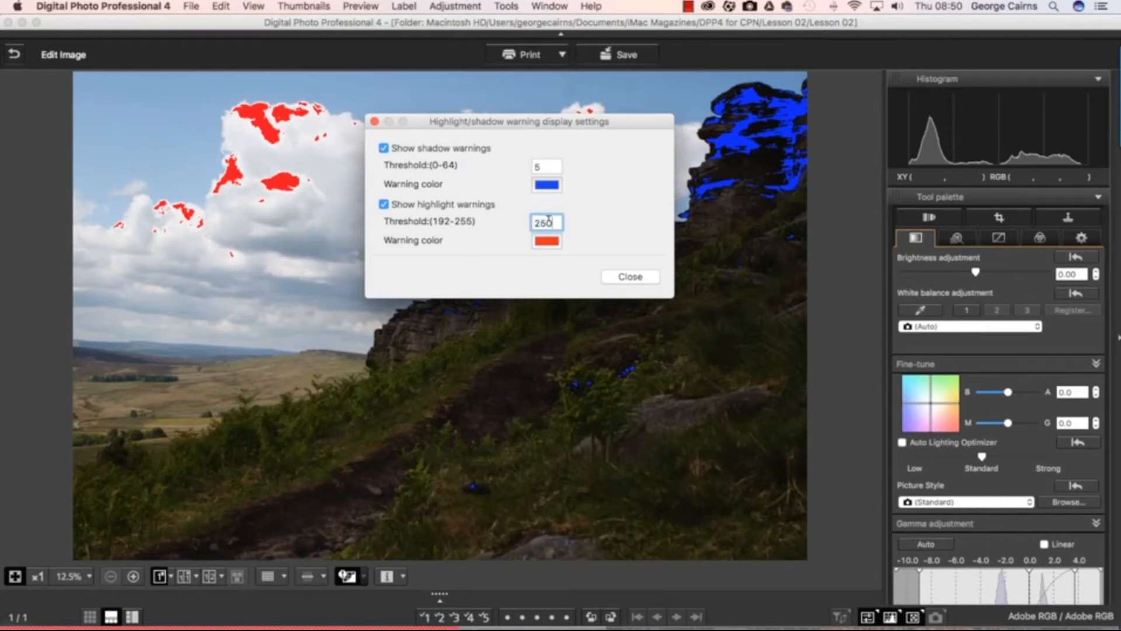
mouse_move(293, 189)
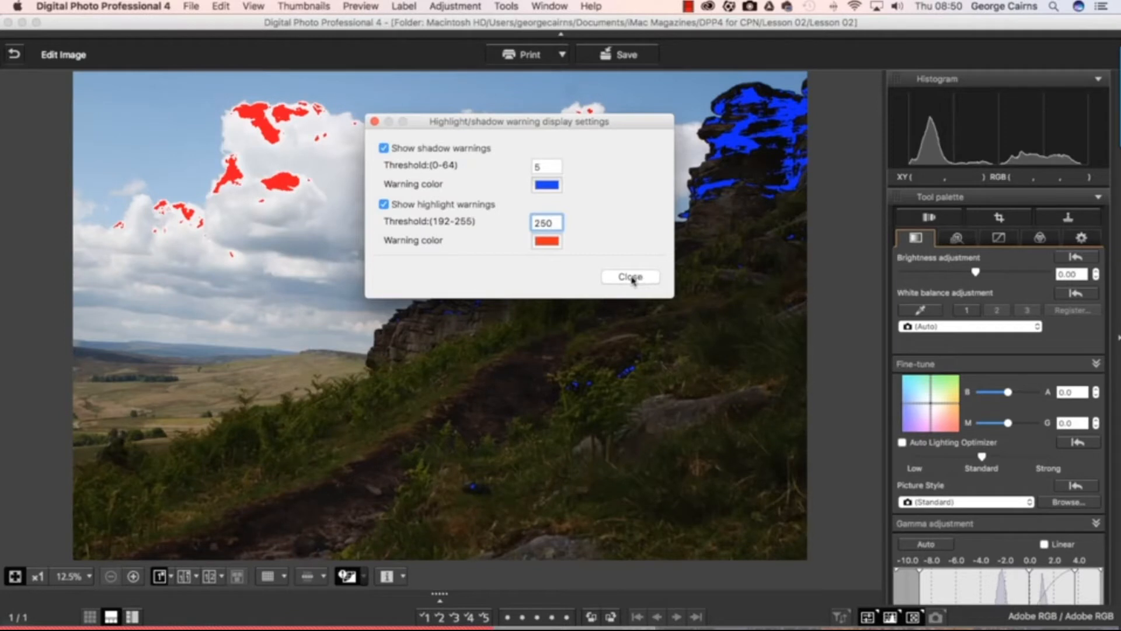
click(628, 277)
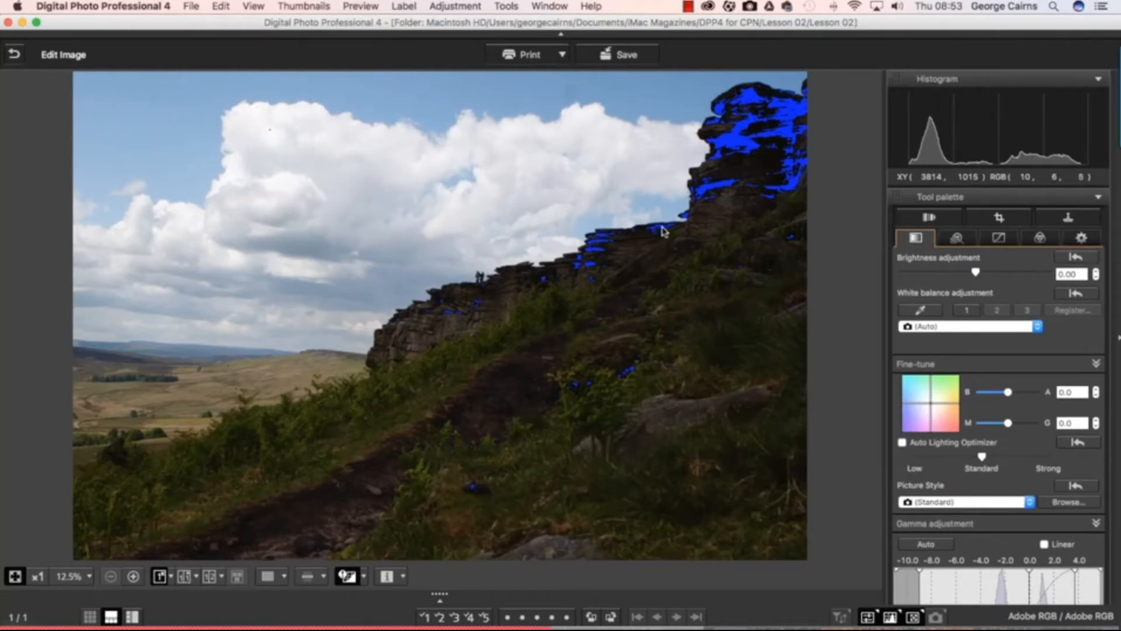
mouse_move(568, 238)
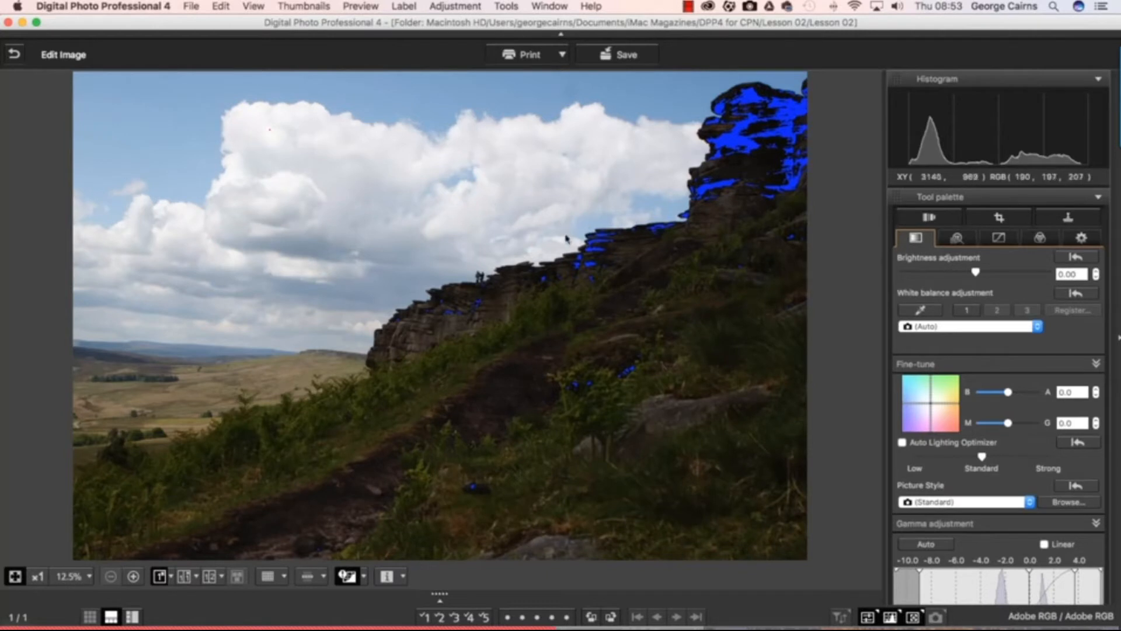
mouse_move(782, 298)
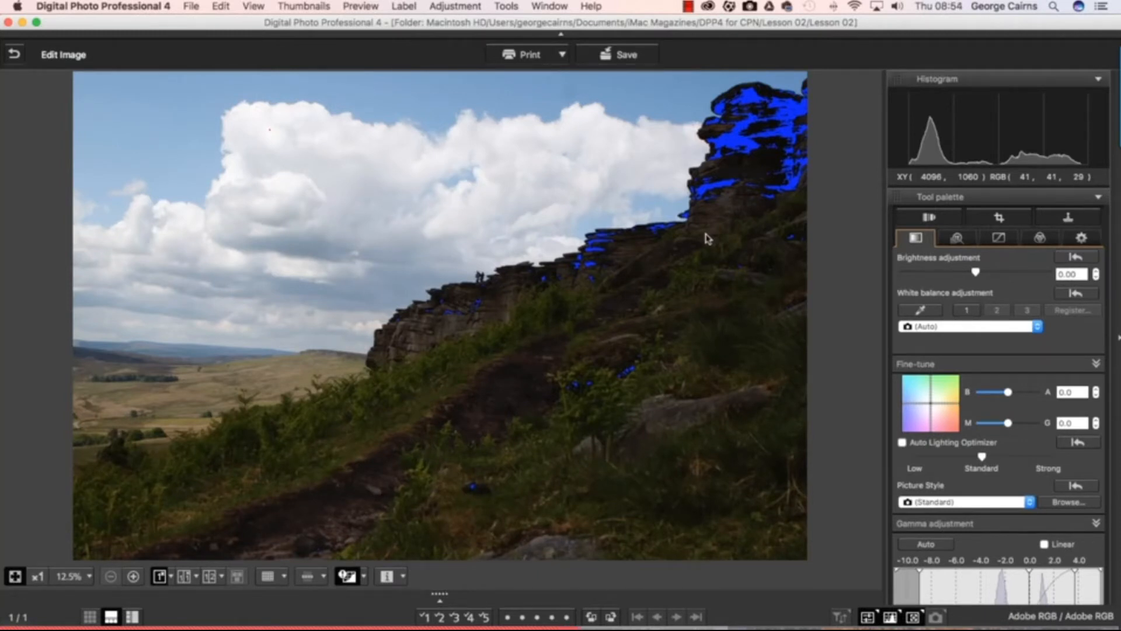
mouse_move(623, 324)
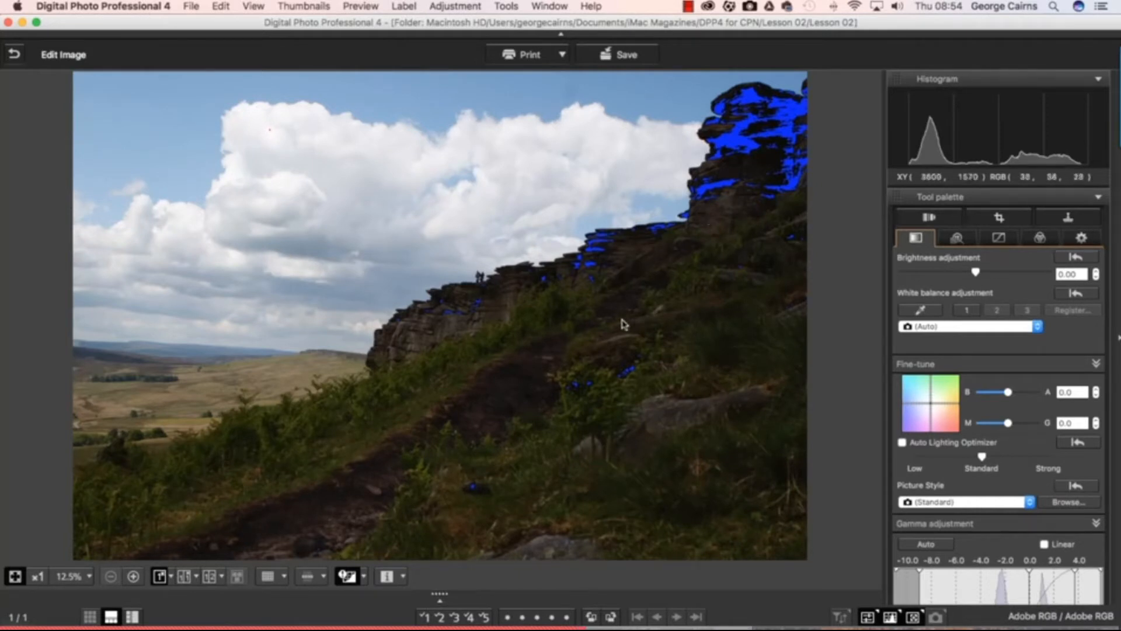
mouse_move(642, 295)
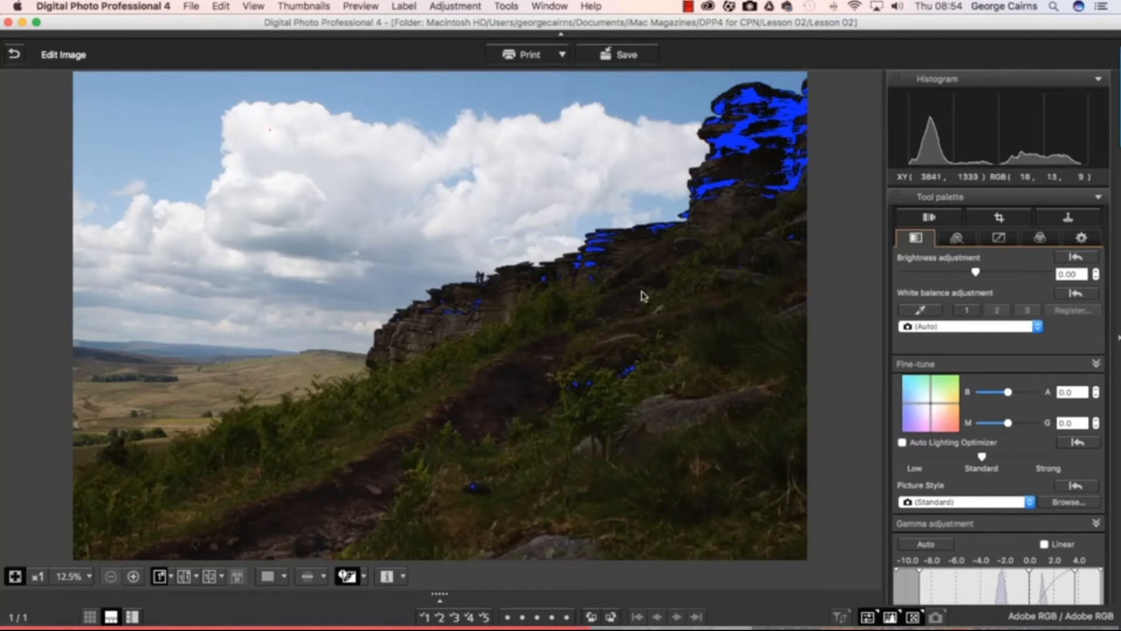
mouse_move(474, 422)
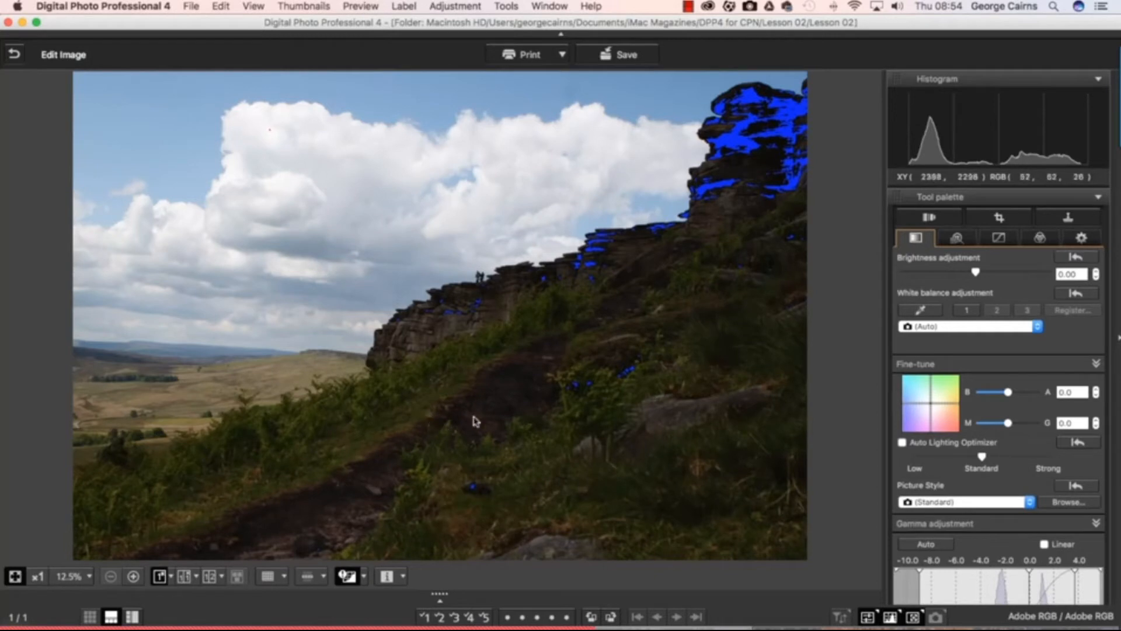
mouse_move(587, 361)
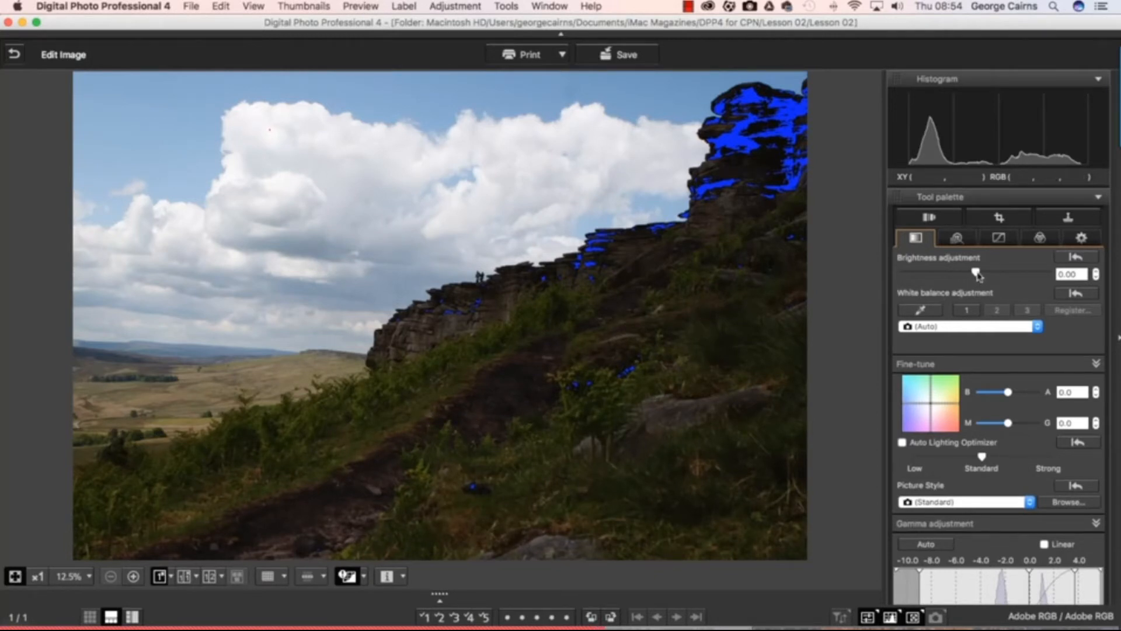
- Raise Brightness adjustment to 1.00, lightening the hillside but clipping the clouds
drag(980, 274, 990, 273)
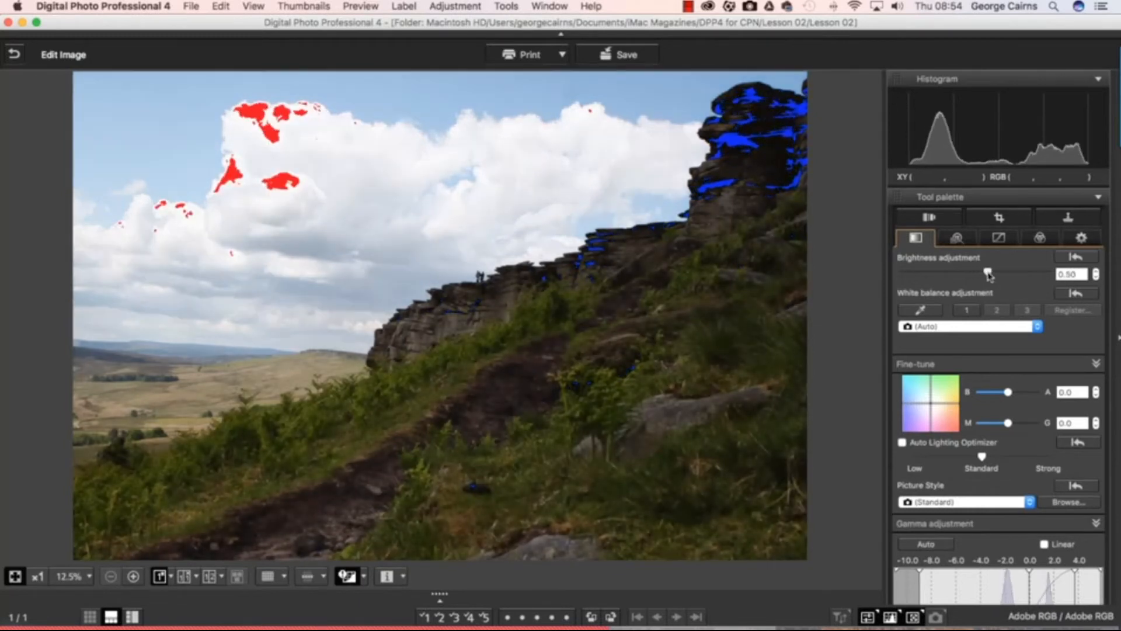
drag(973, 274, 994, 273)
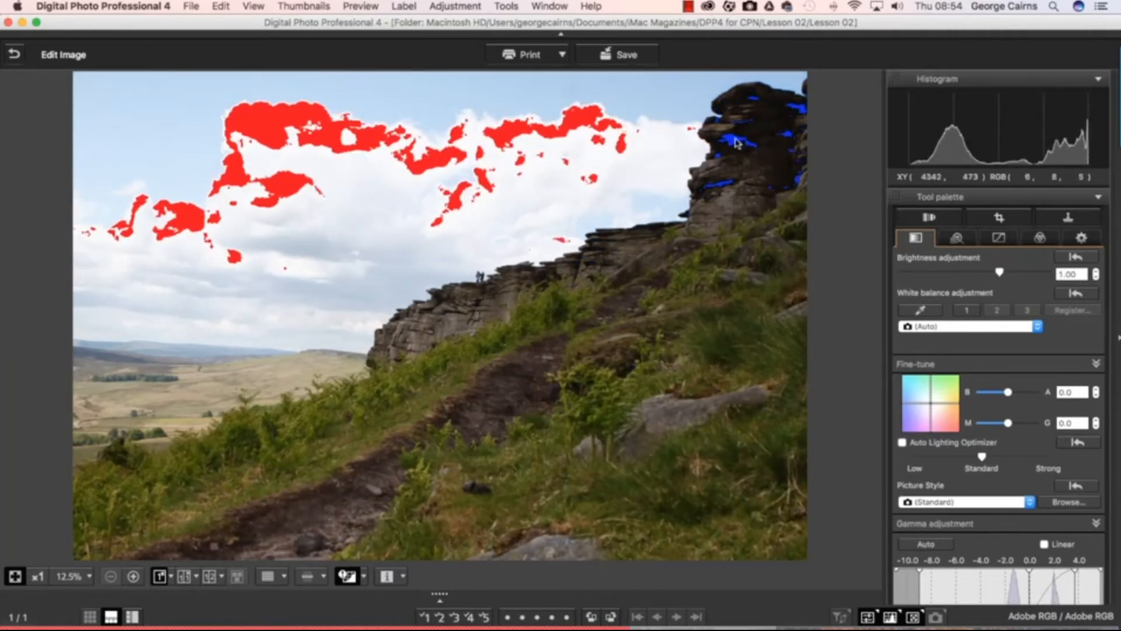
mouse_move(773, 164)
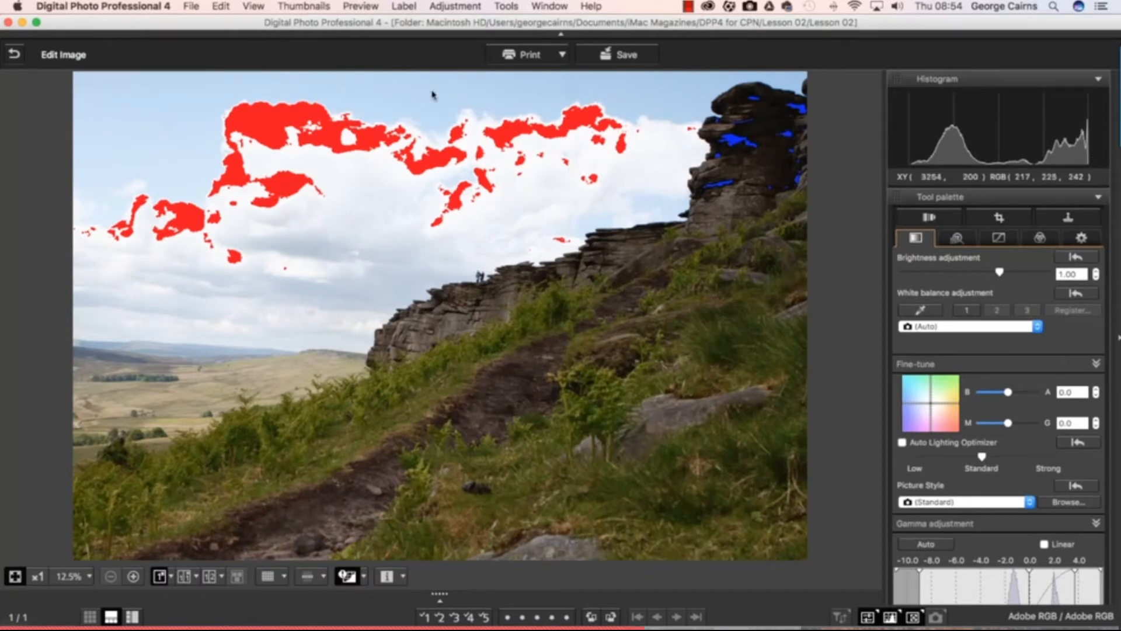
mouse_move(269, 154)
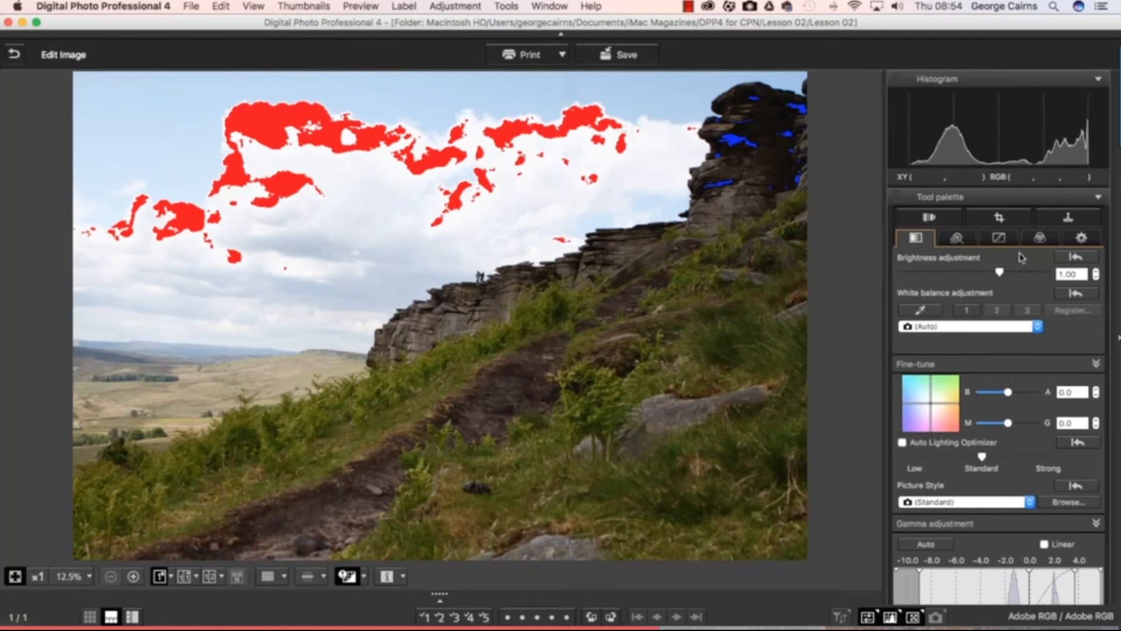
mouse_move(466, 207)
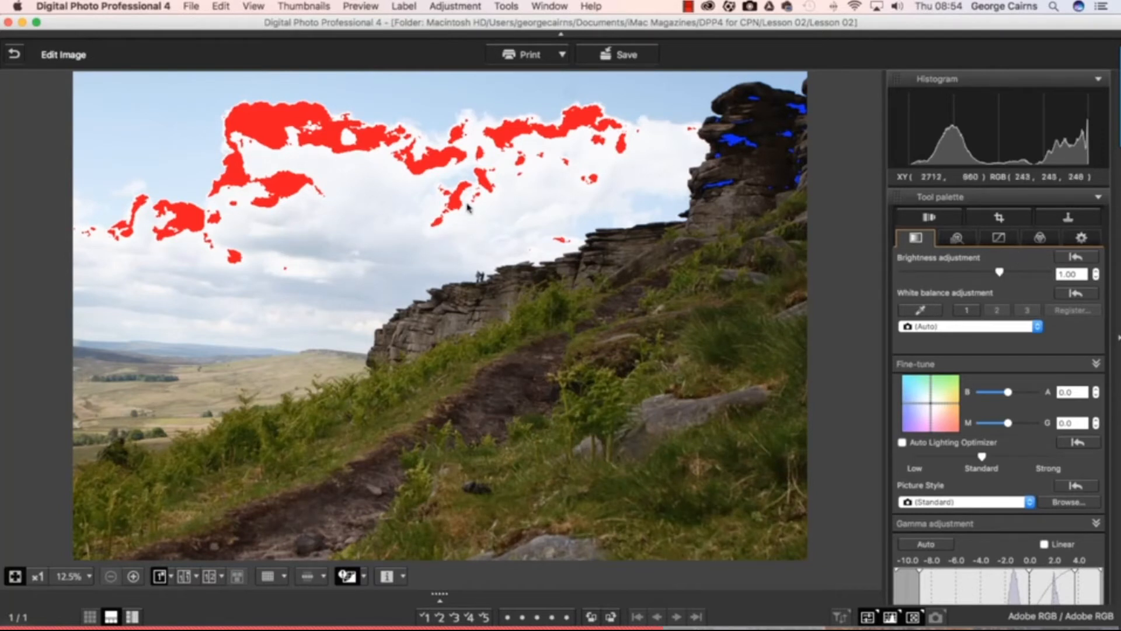
mouse_move(737, 248)
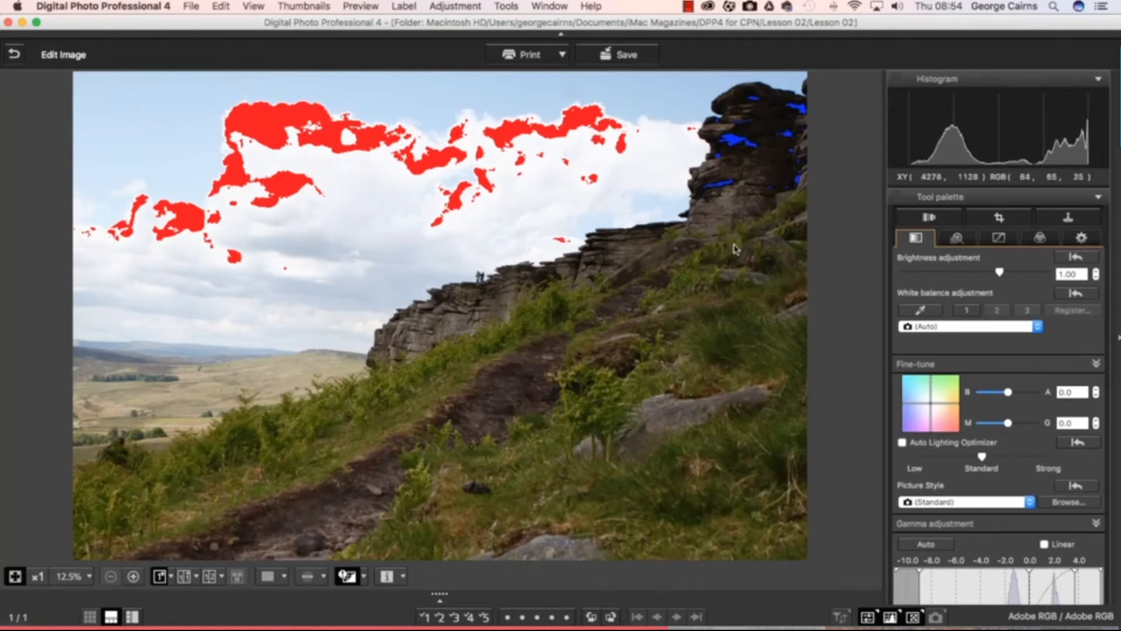
mouse_move(463, 180)
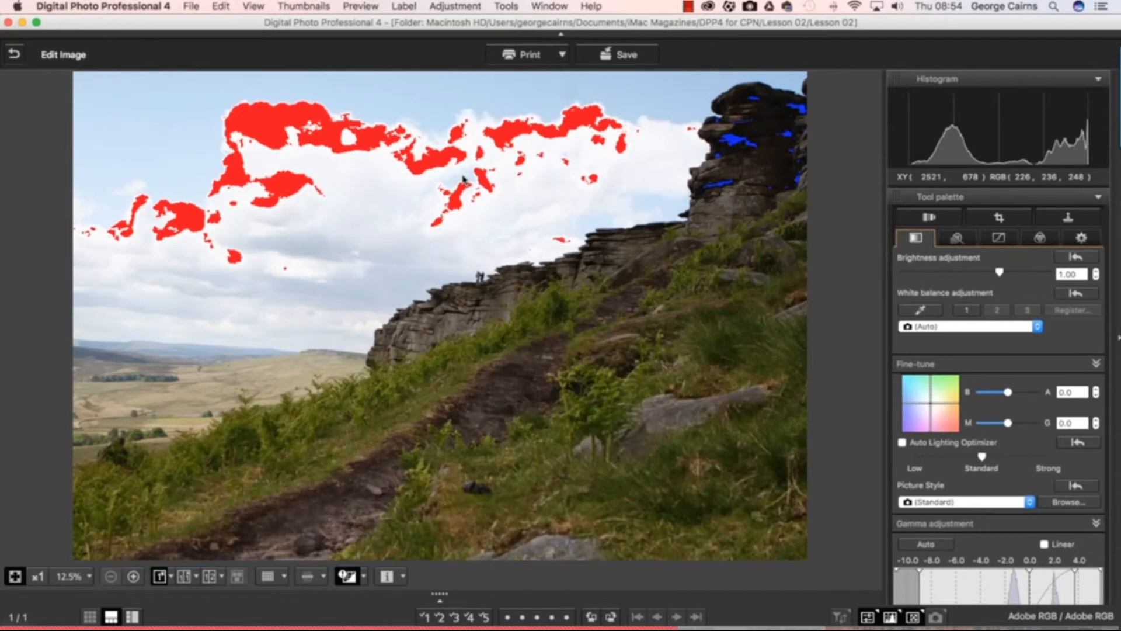
- Reset Brightness adjustment to 0.00, restoring the original dark exposure
click(1075, 257)
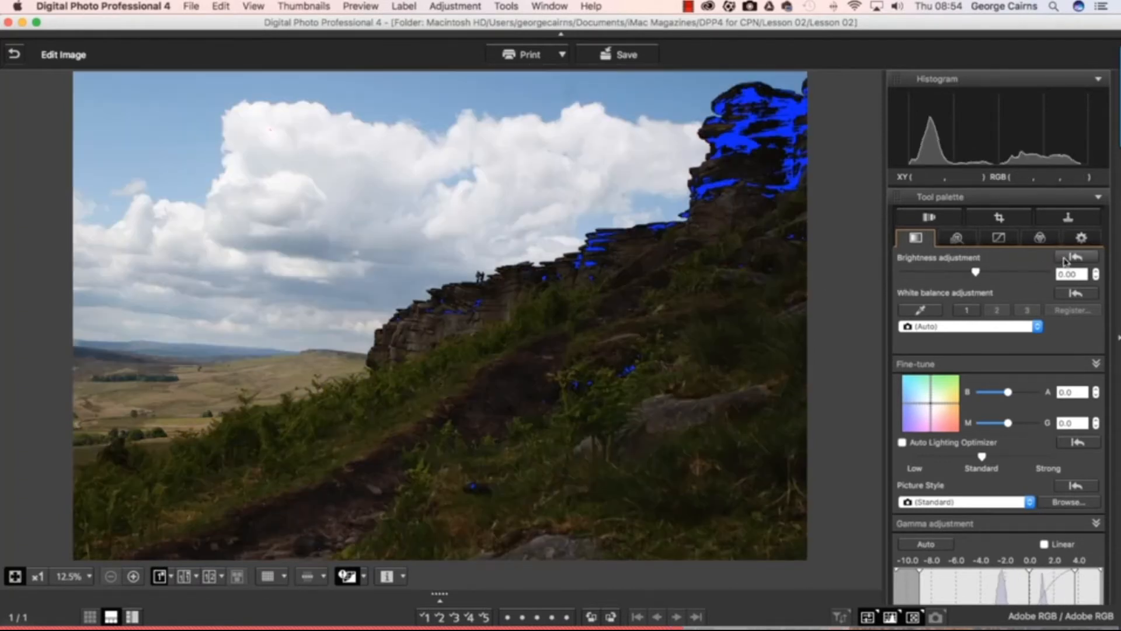
mouse_move(678, 316)
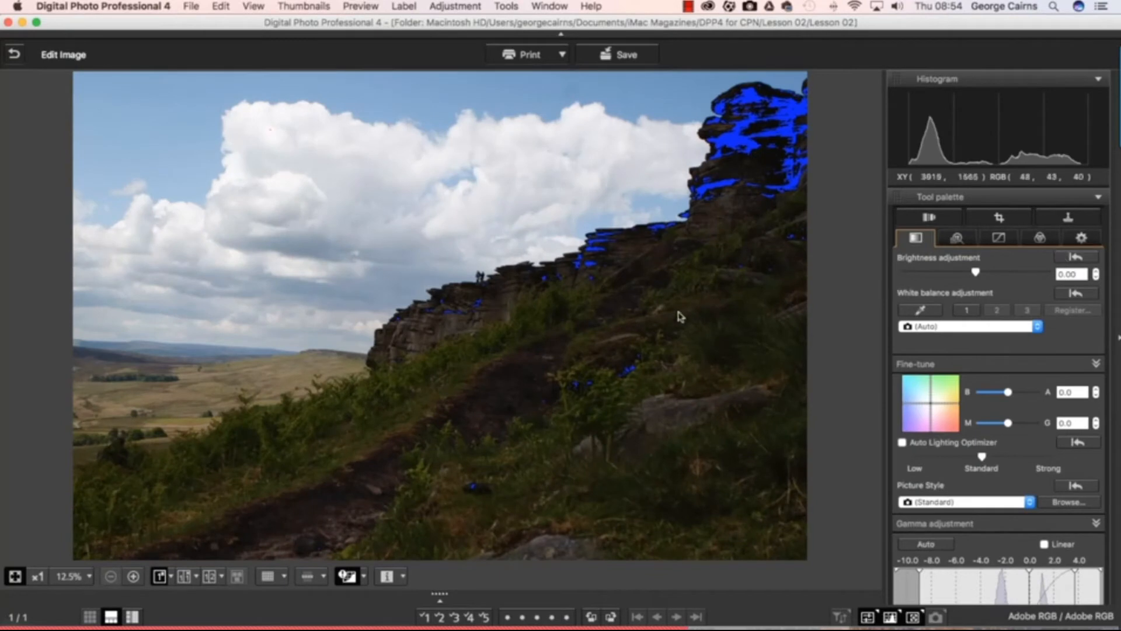
mouse_move(677, 292)
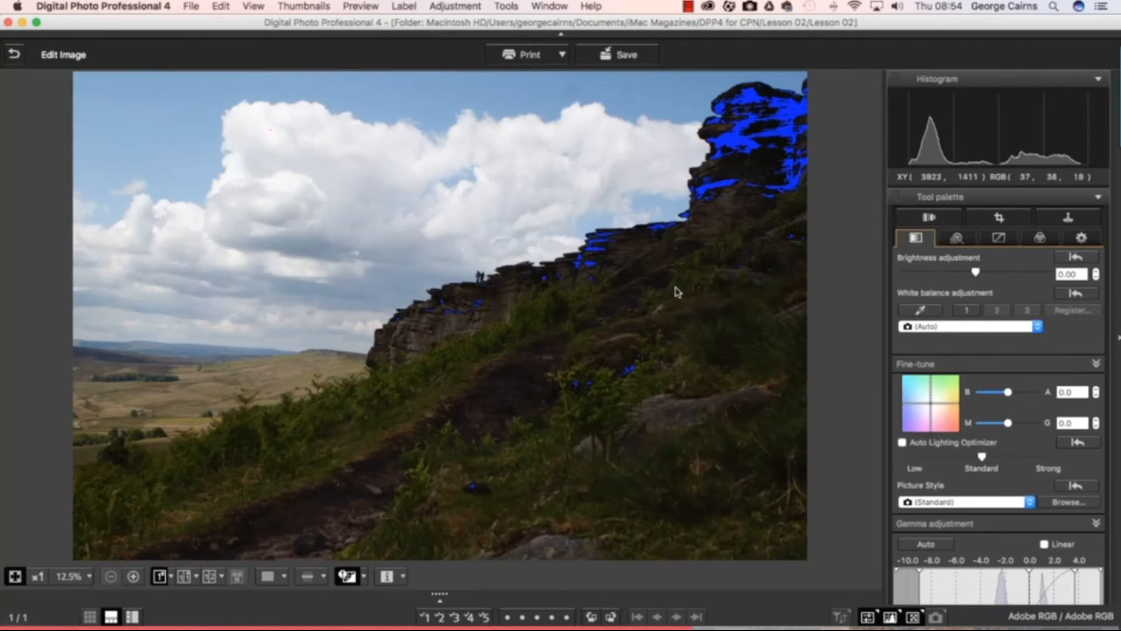
mouse_move(352, 225)
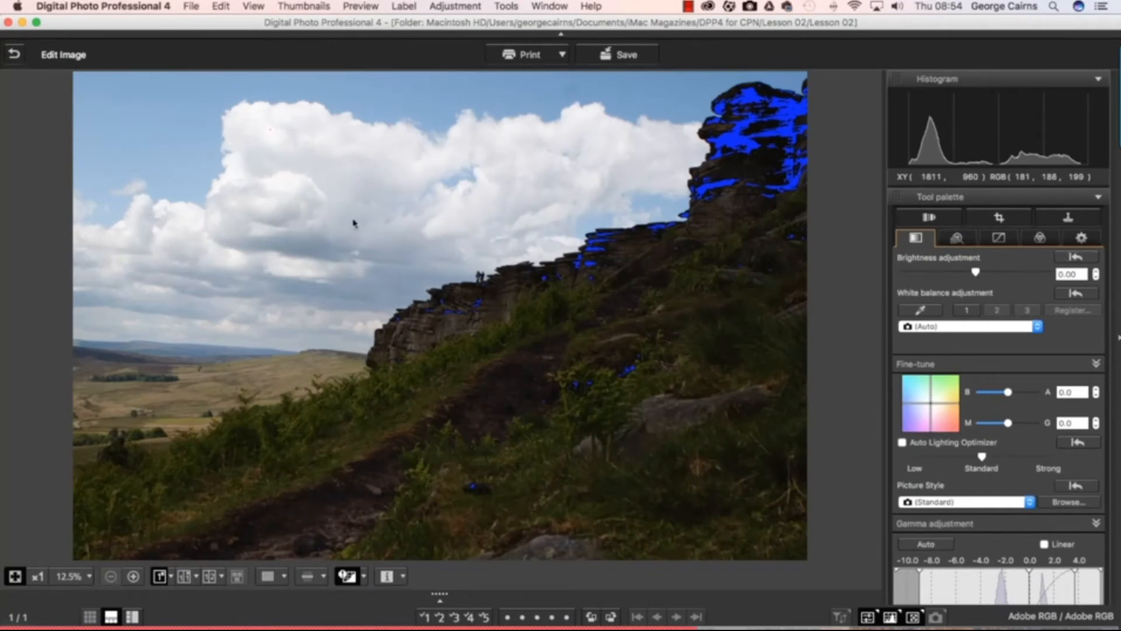
mouse_move(778, 394)
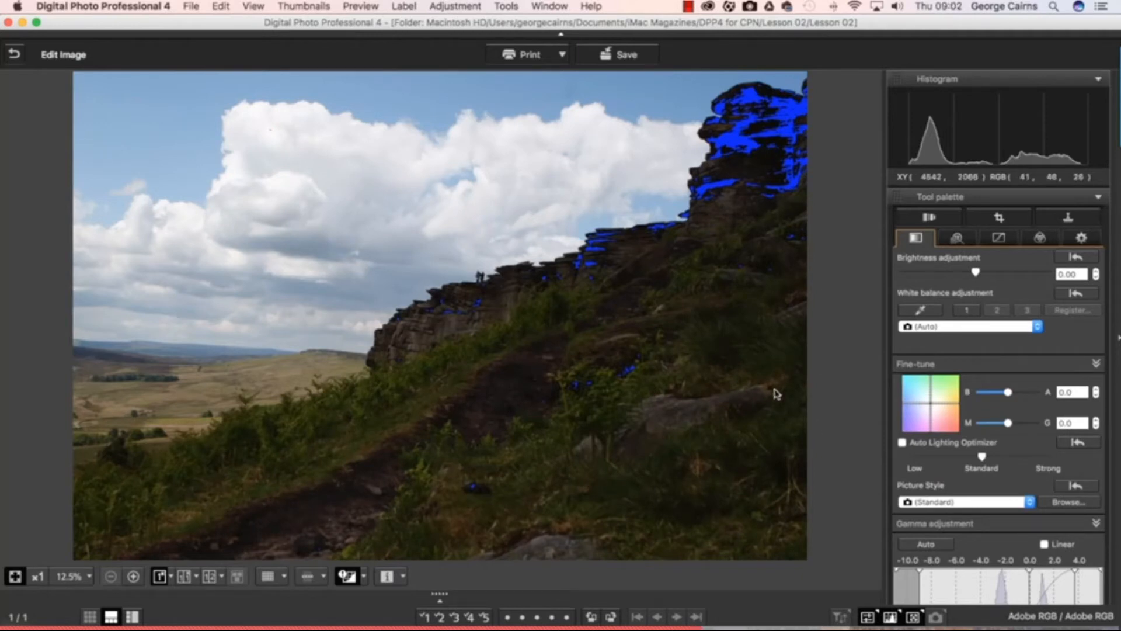
mouse_move(679, 306)
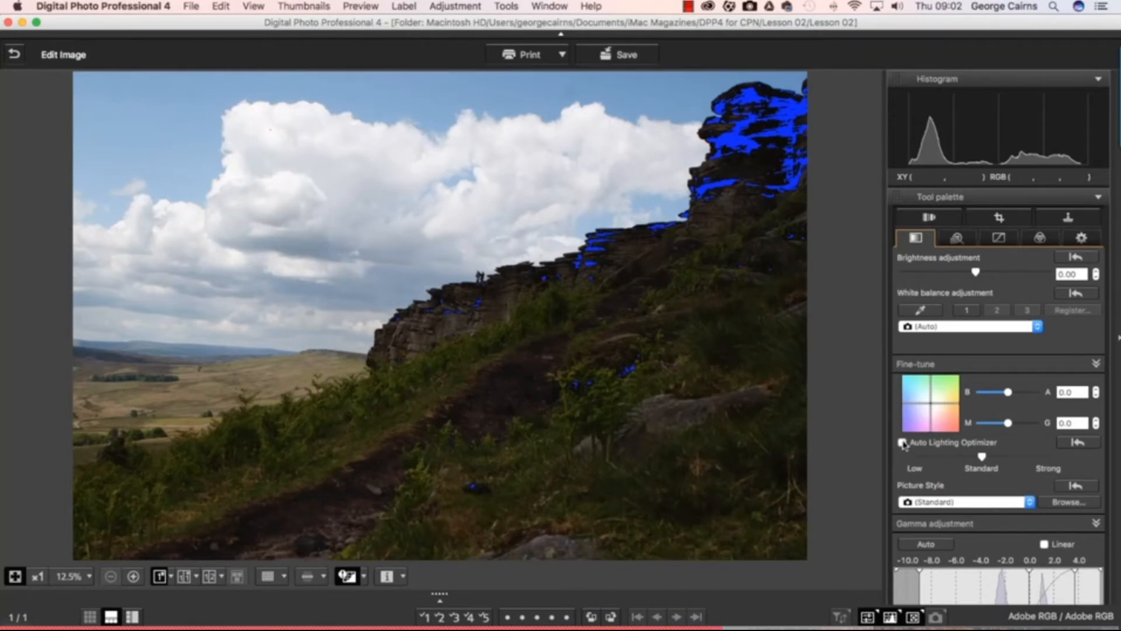
- Enable Auto Lighting Optimizer at Standard, toggling it off and on to compare, leaving it on
click(902, 442)
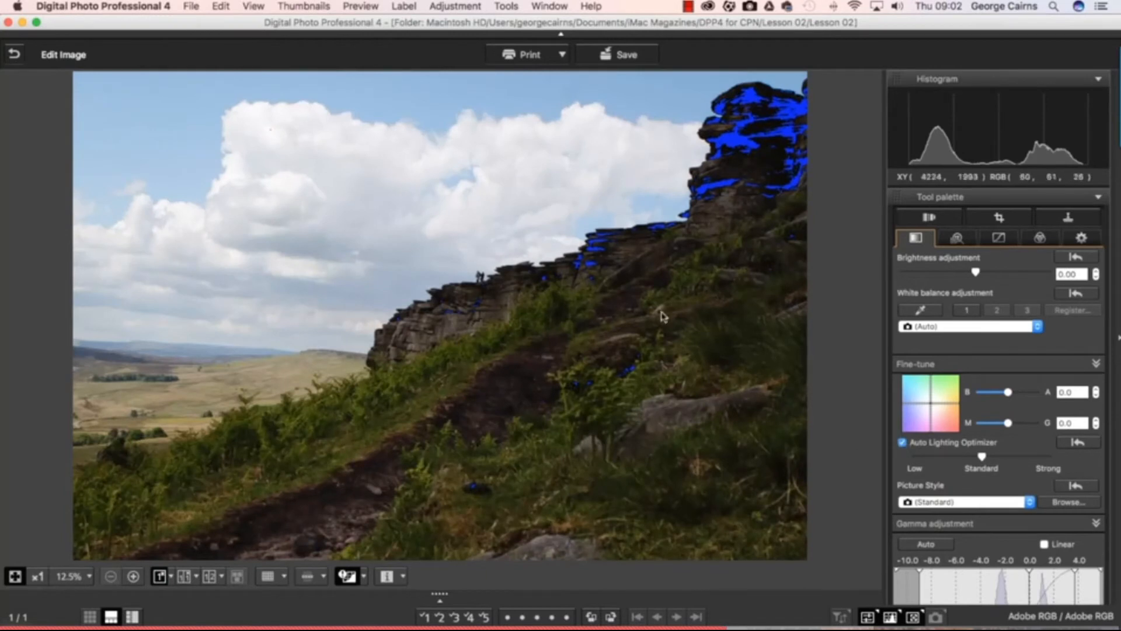
mouse_move(770, 164)
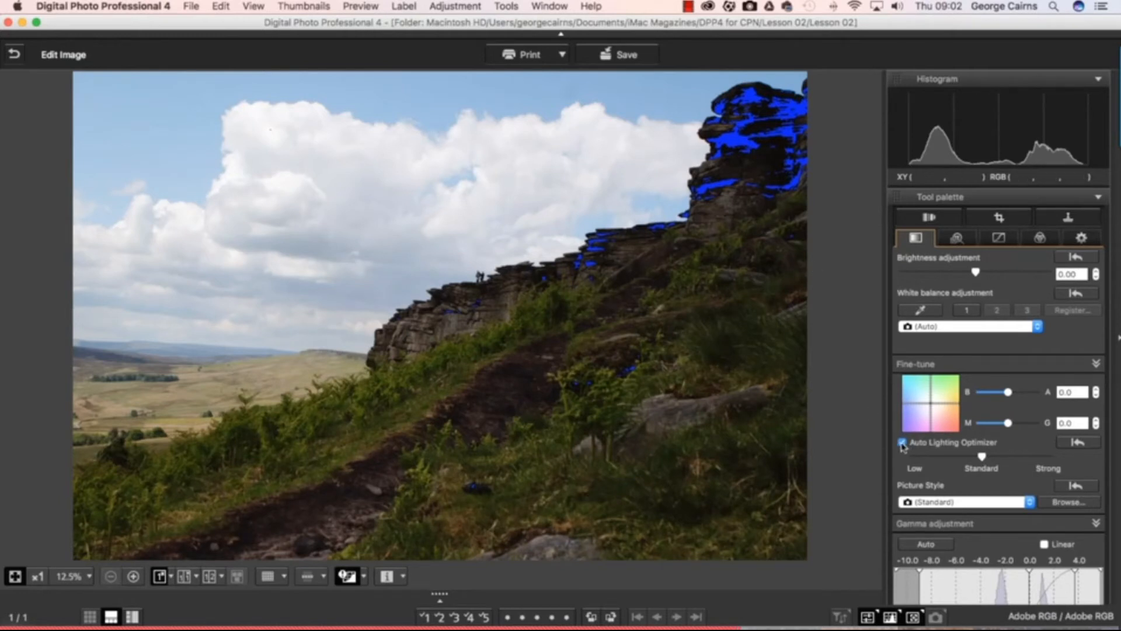
click(903, 442)
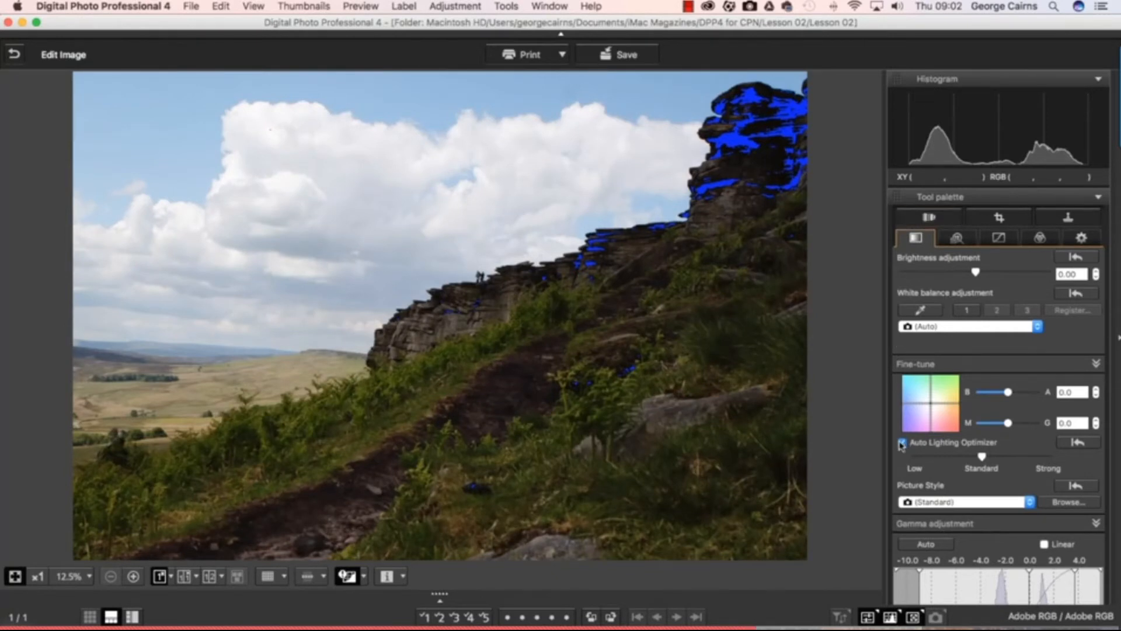
click(903, 441)
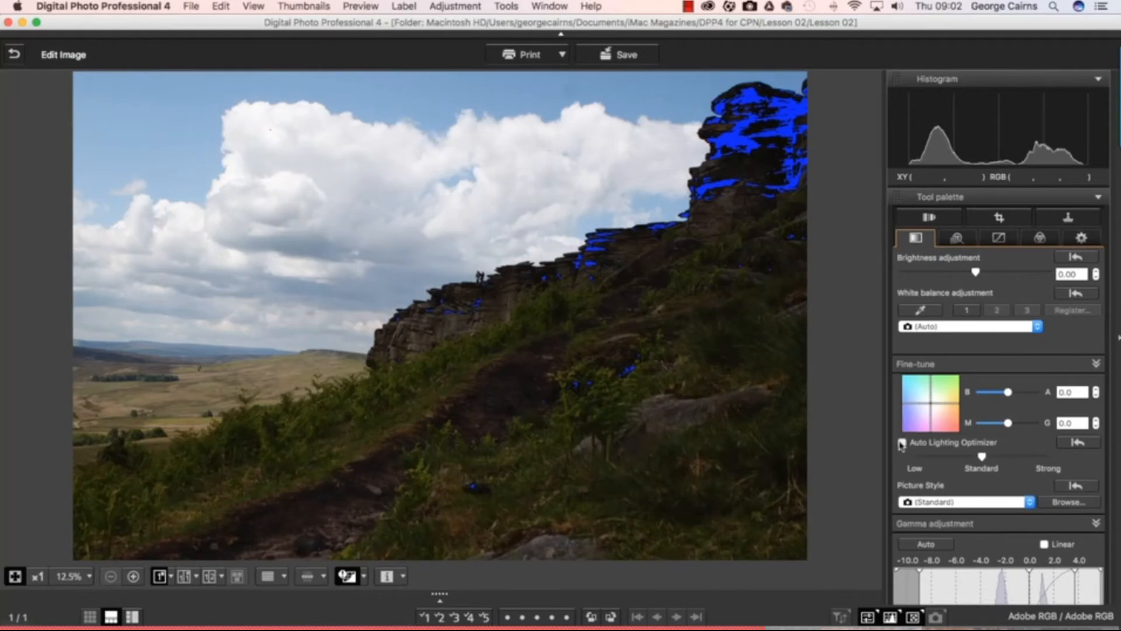
click(903, 441)
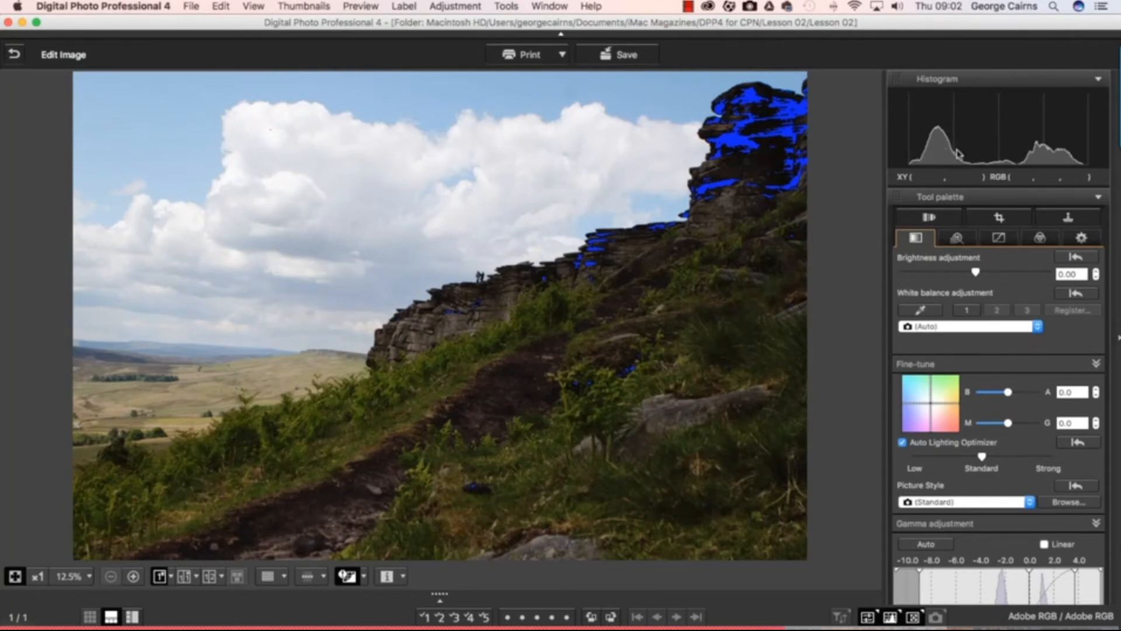
mouse_move(1047, 147)
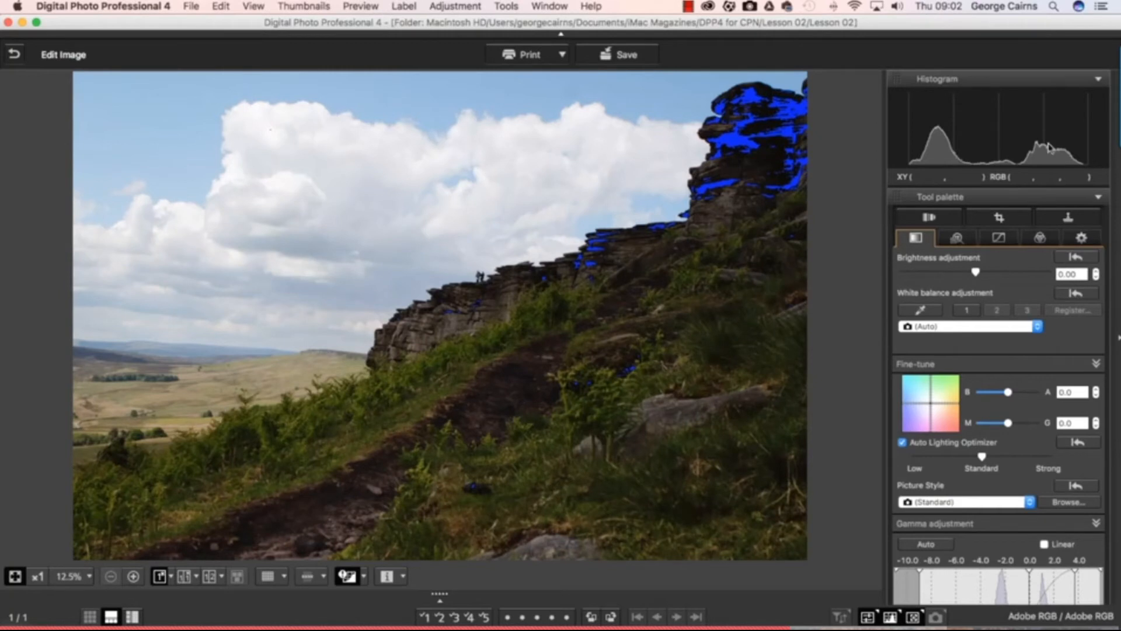
mouse_move(1099, 144)
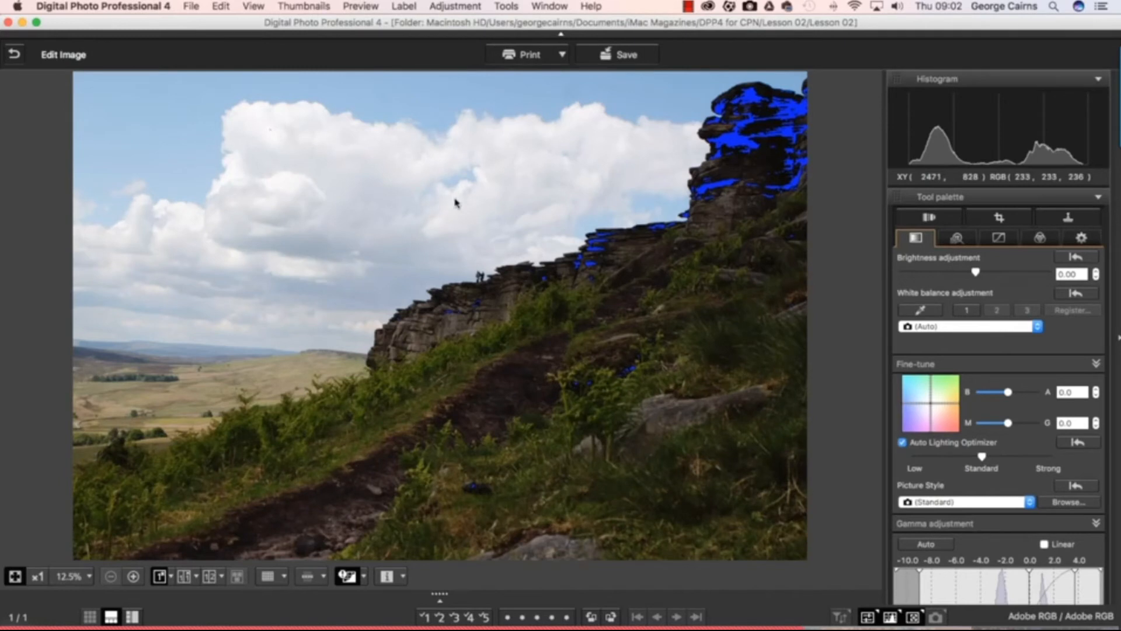
mouse_move(698, 198)
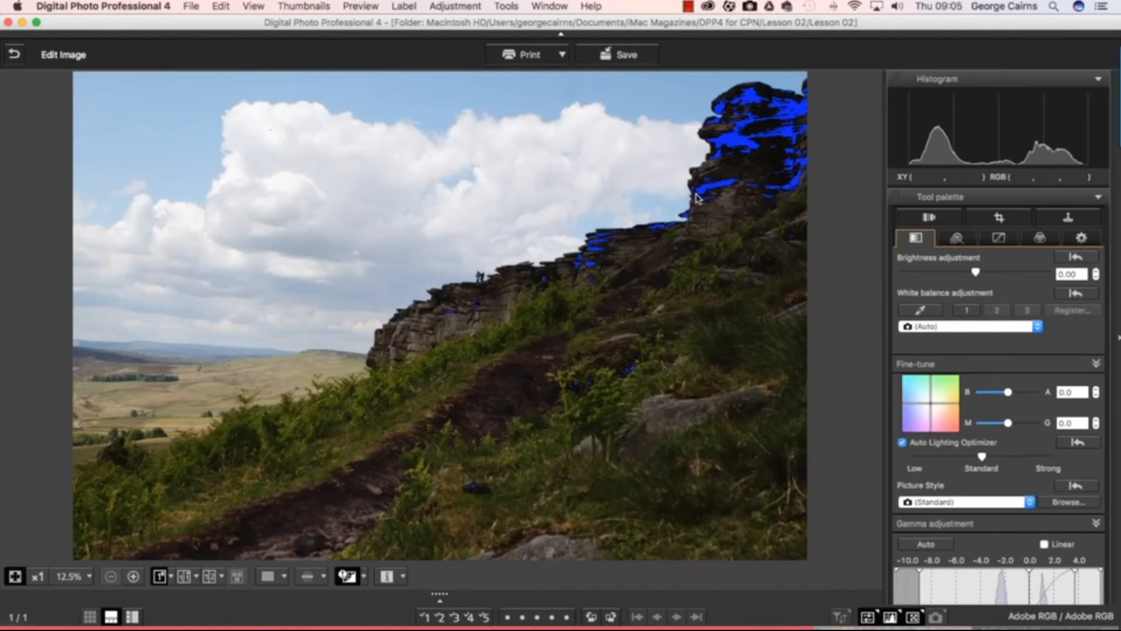
mouse_move(897, 81)
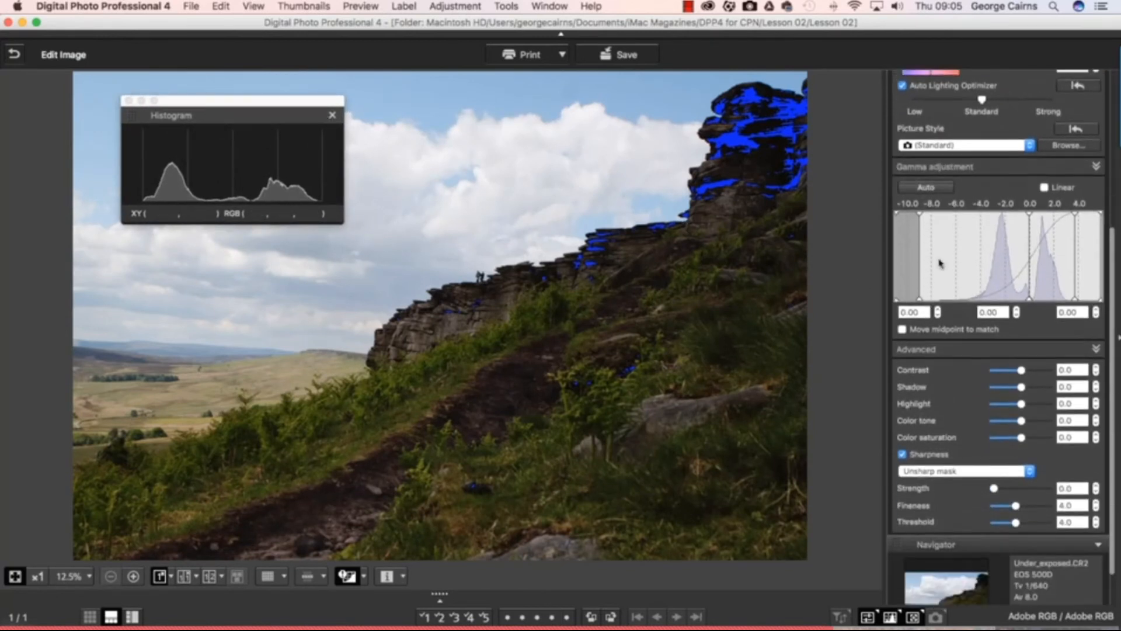
scroll(down, 3)
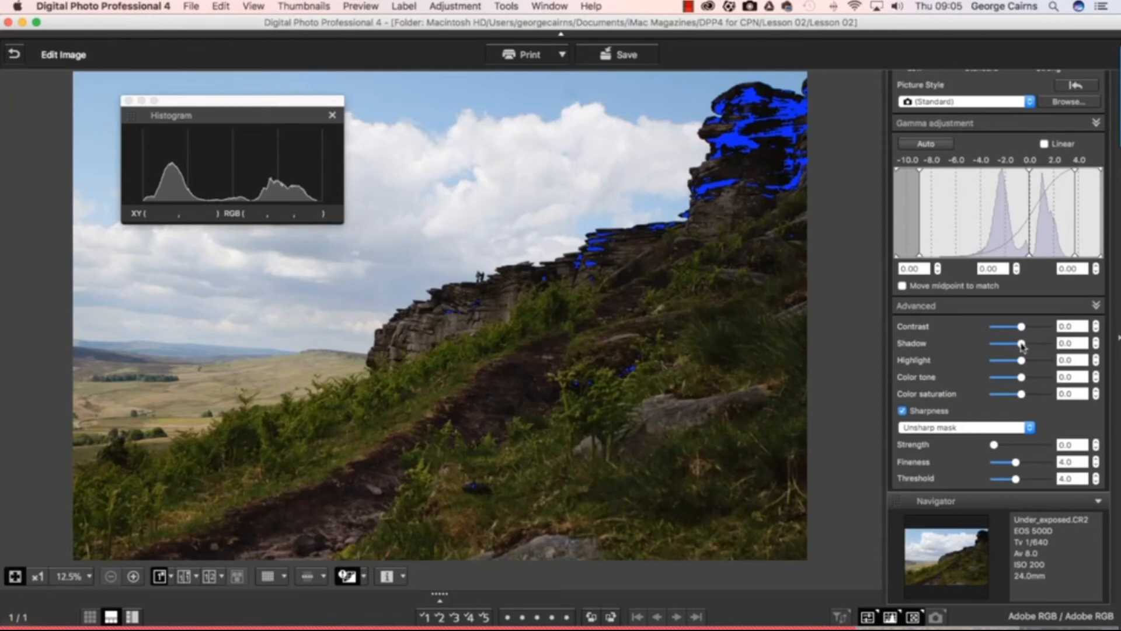
- Set the Advanced Shadow slider to 5.0 to lift the dark hillside
drag(1023, 344, 1042, 344)
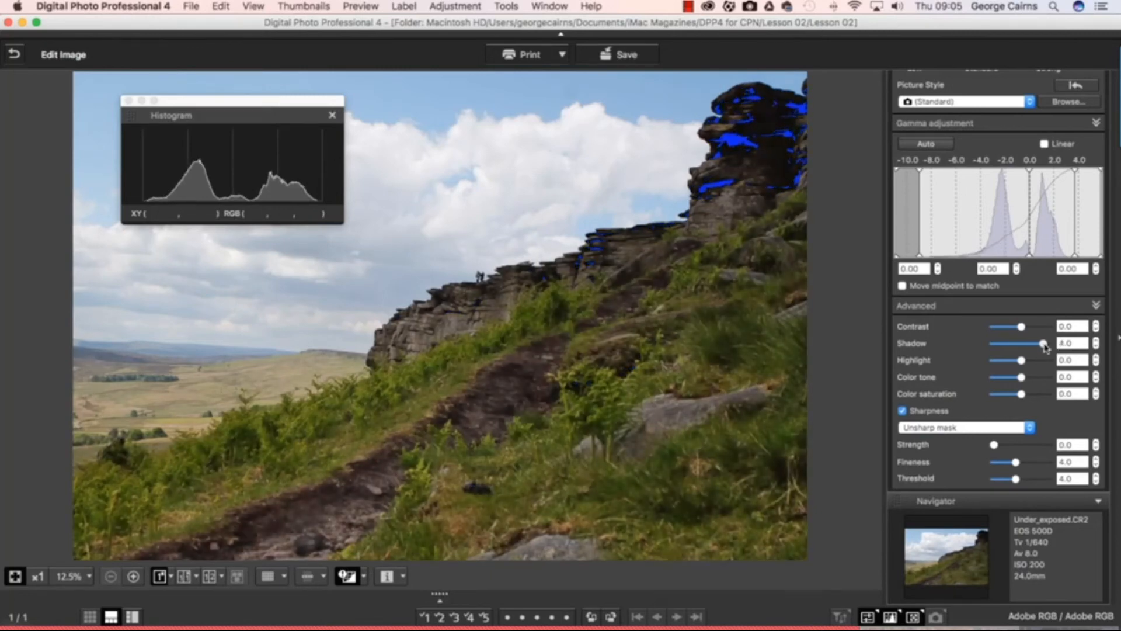
drag(1023, 343, 1033, 343)
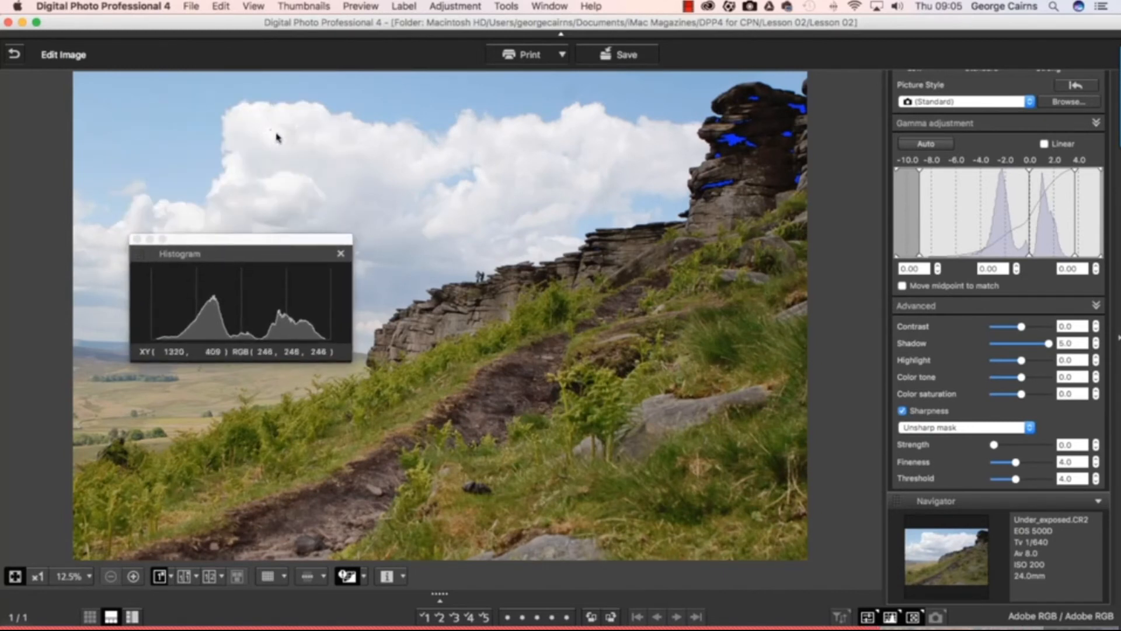
mouse_move(273, 134)
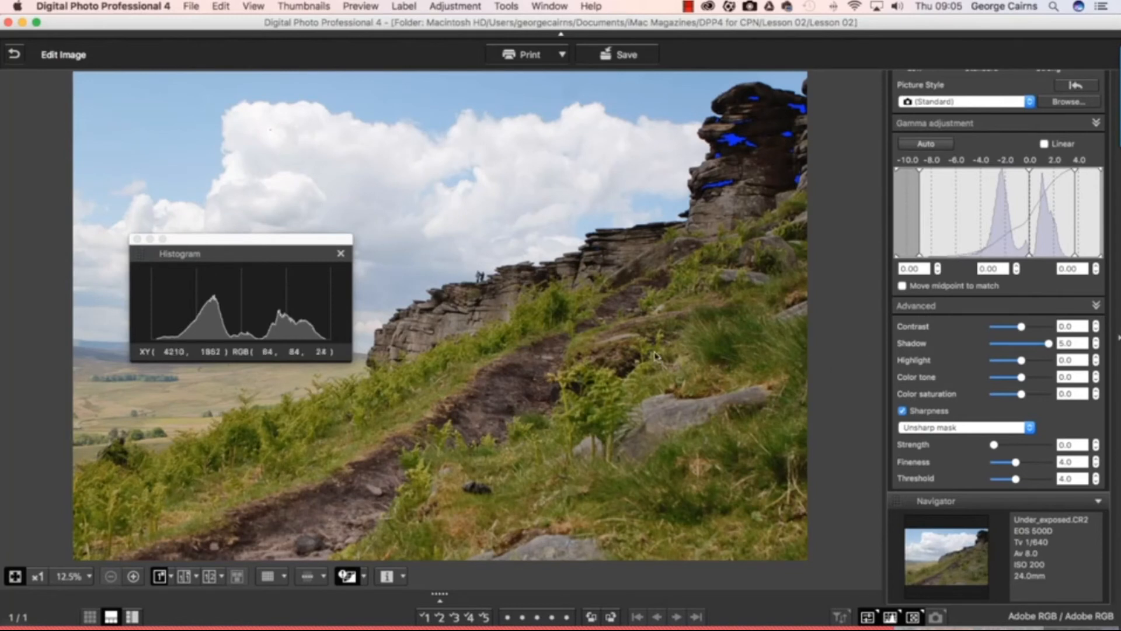
mouse_move(647, 351)
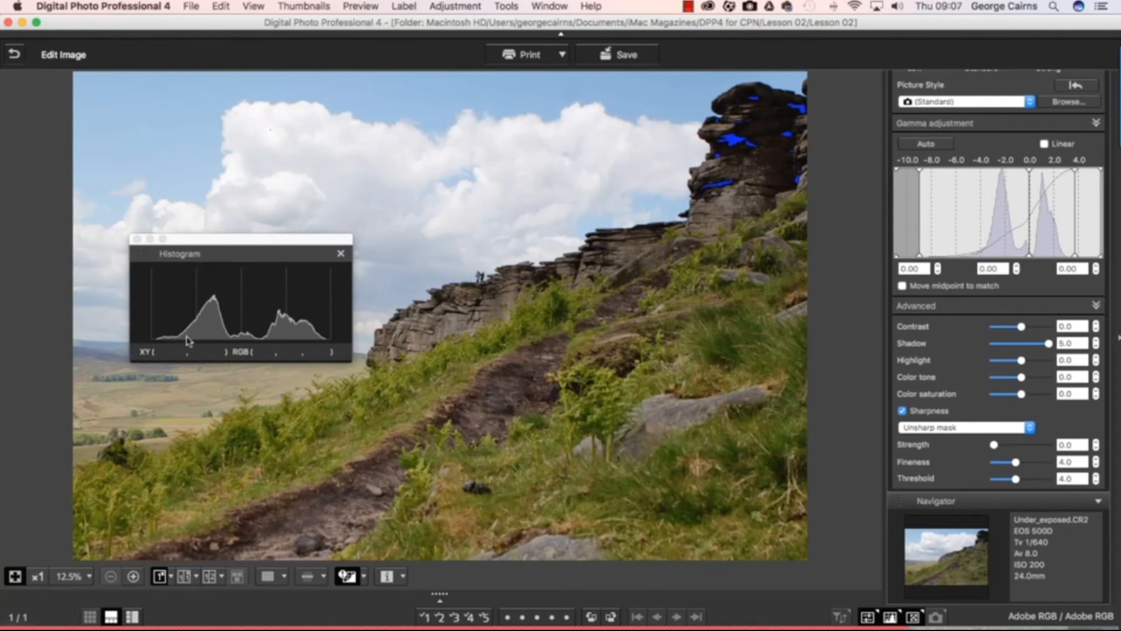
mouse_move(621, 363)
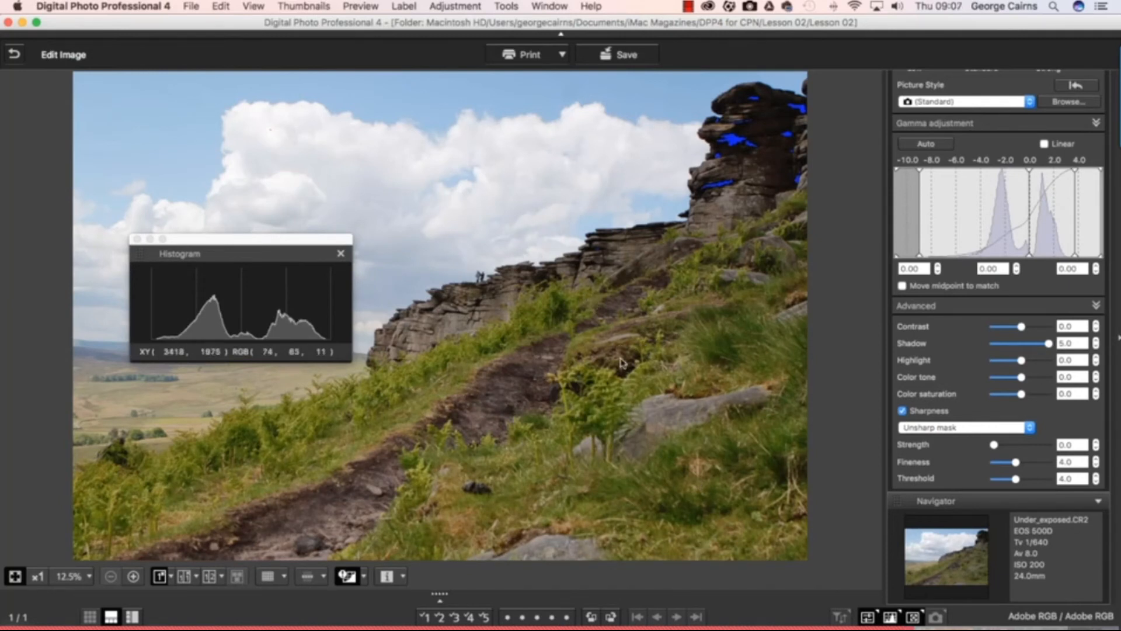
mouse_move(499, 347)
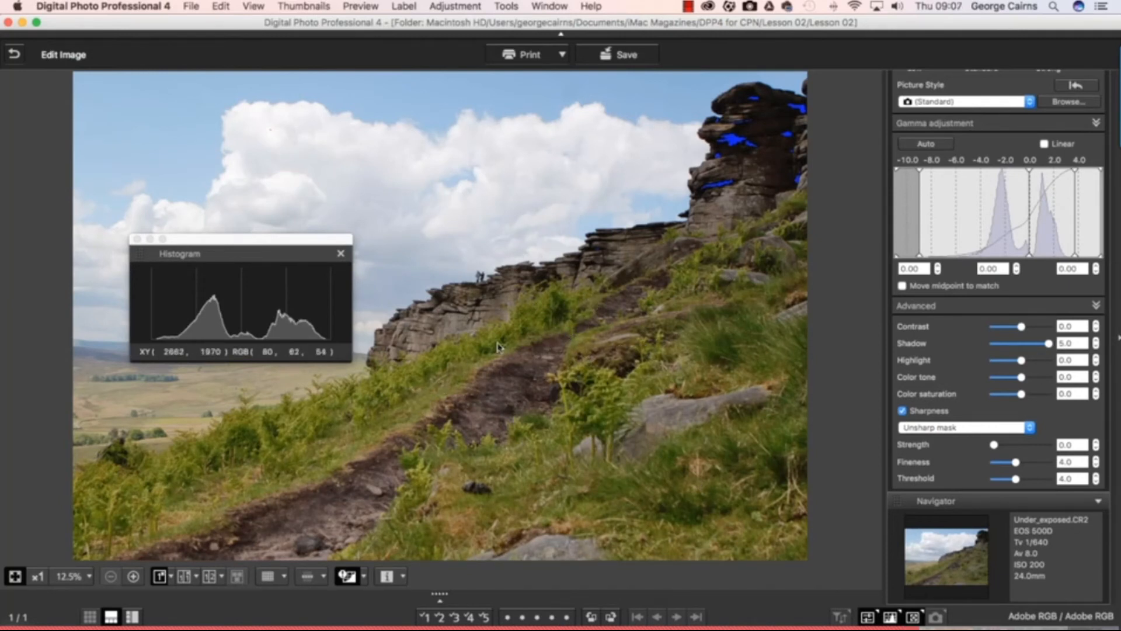
mouse_move(743, 142)
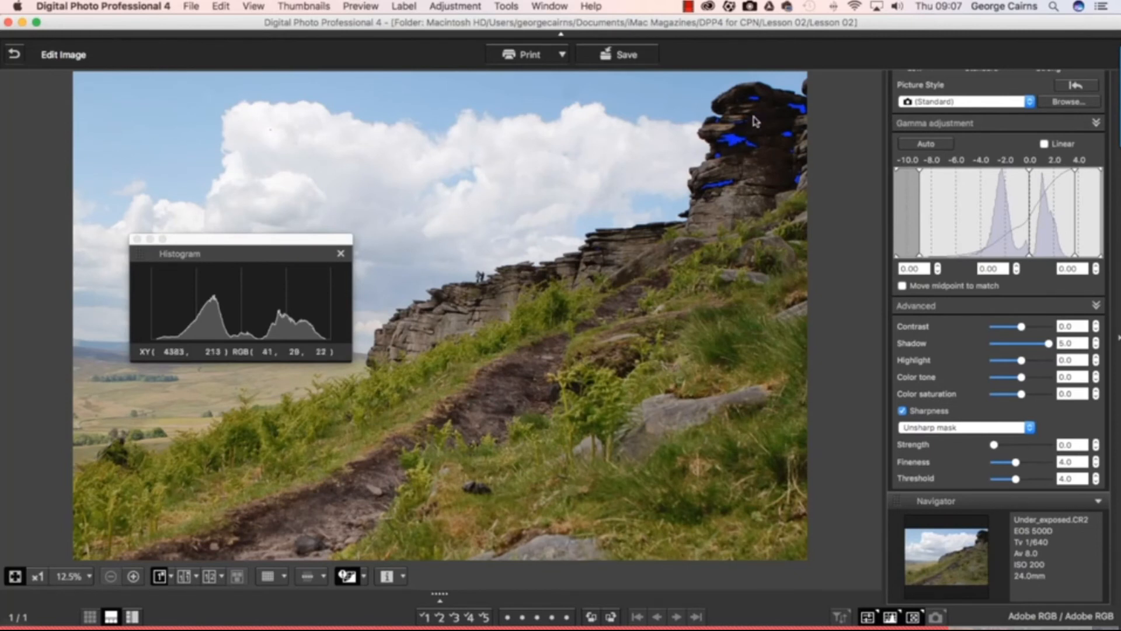
mouse_move(759, 128)
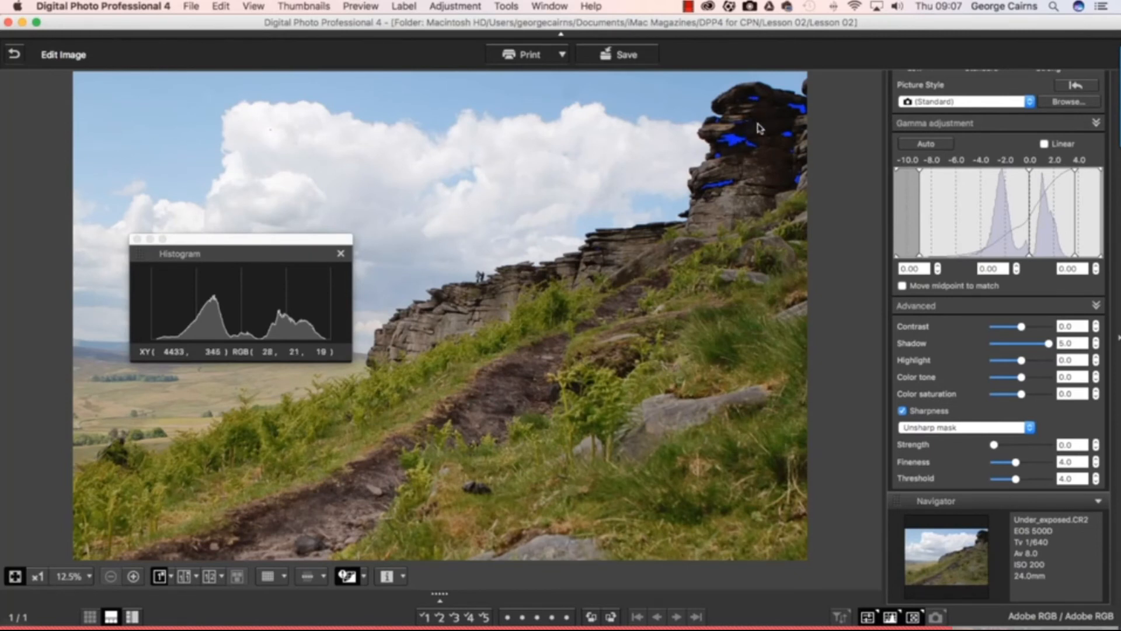
mouse_move(300, 135)
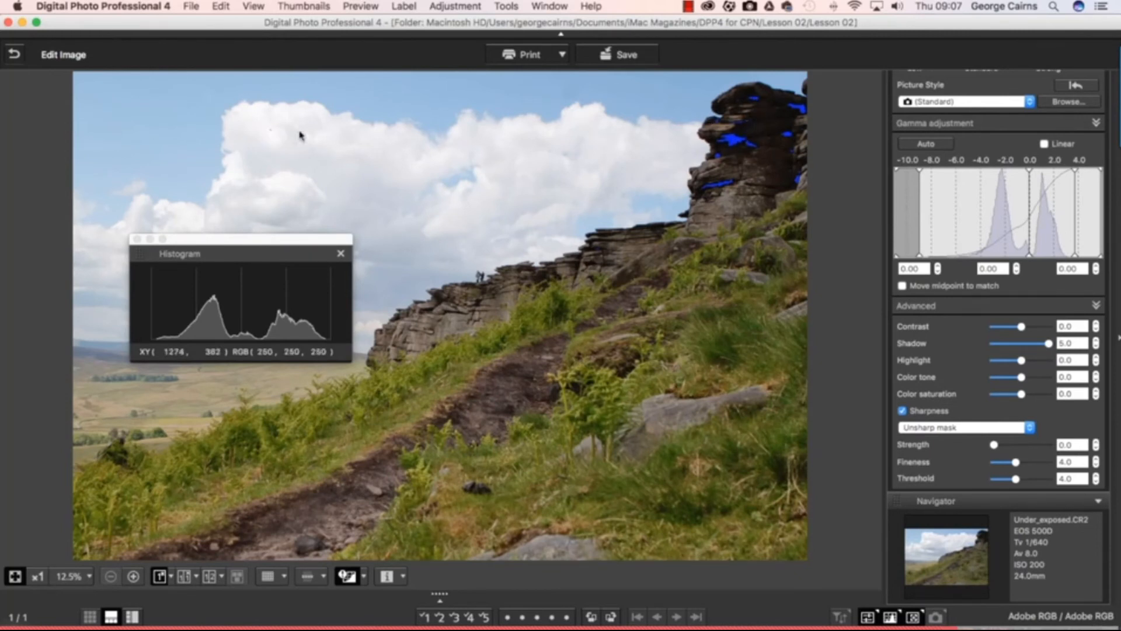
mouse_move(654, 151)
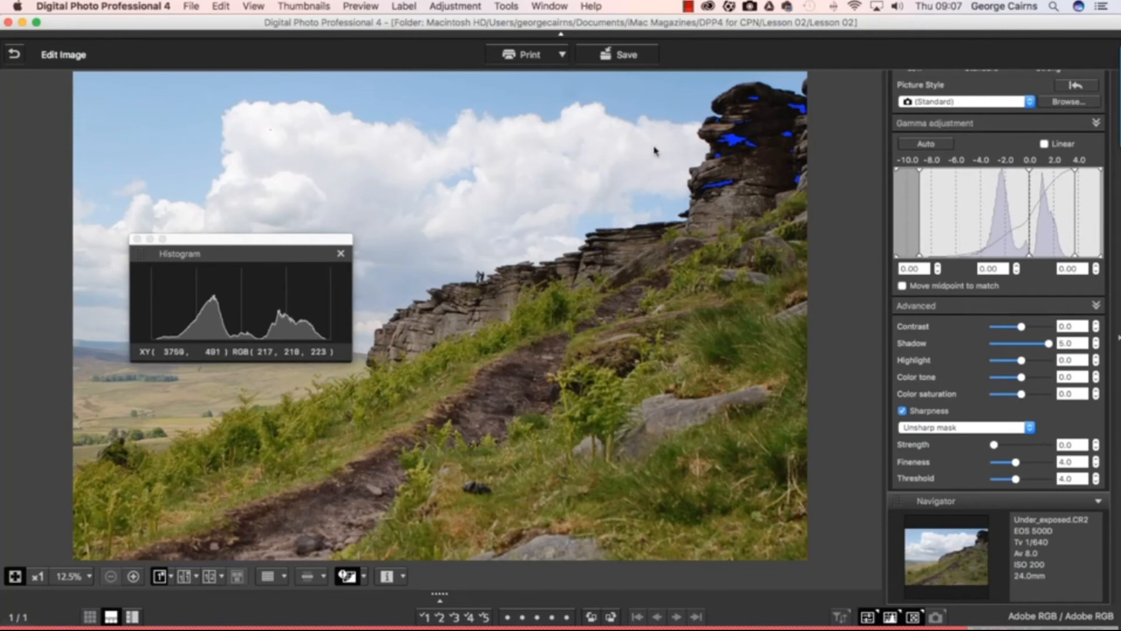
mouse_move(630, 317)
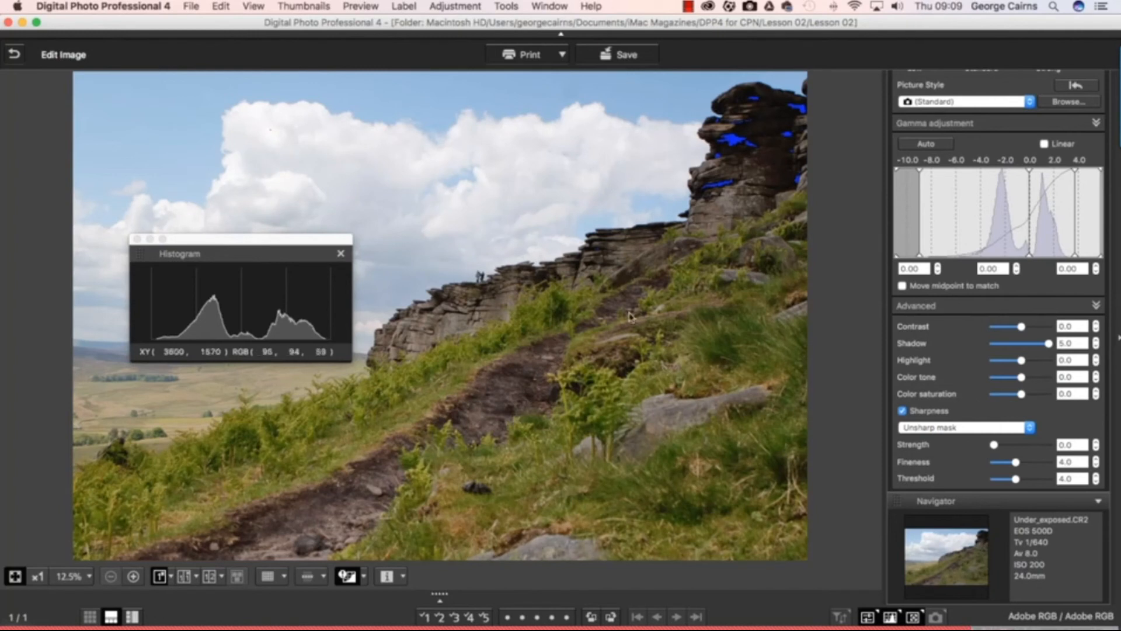
mouse_move(316, 160)
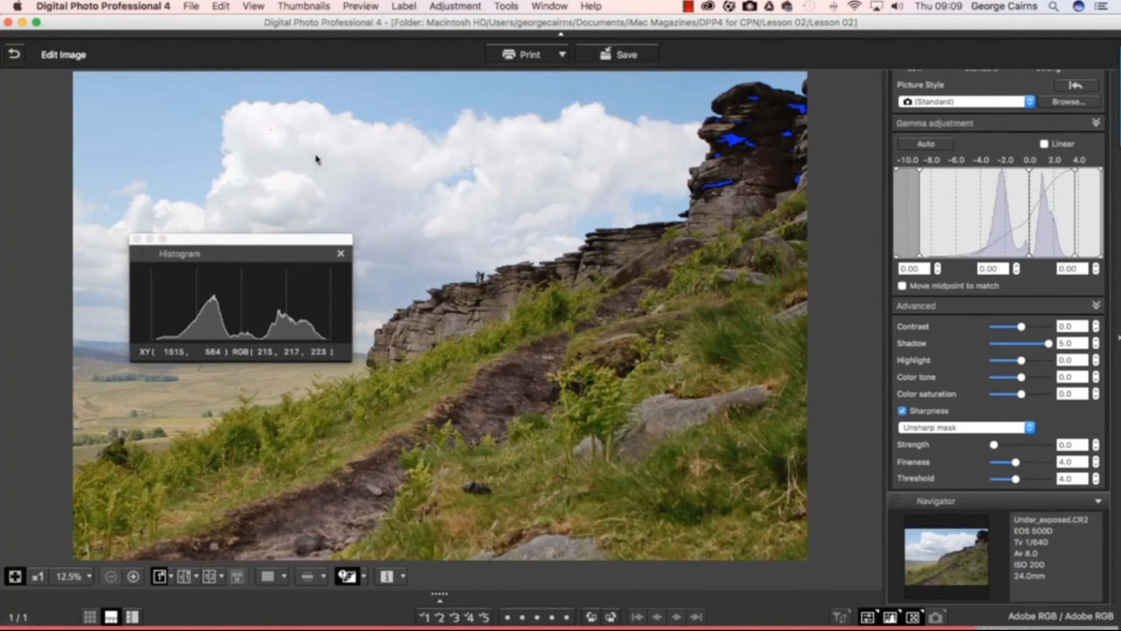
mouse_move(329, 184)
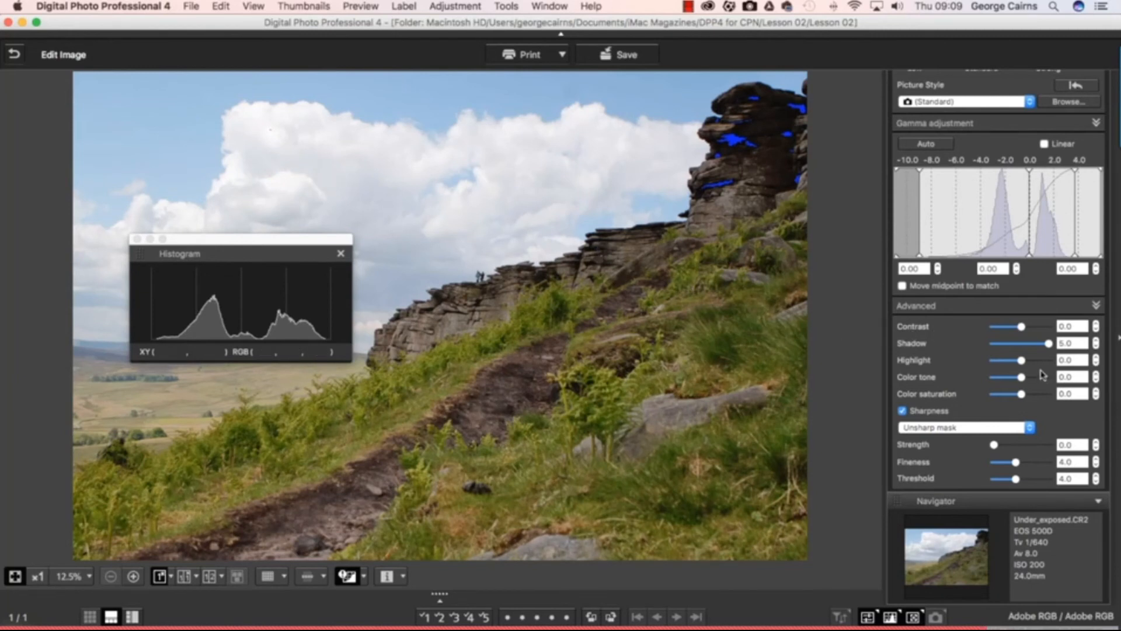
- Set the Advanced Highlight slider to -3.0 to tone down the bright clouds
drag(1024, 360, 1015, 361)
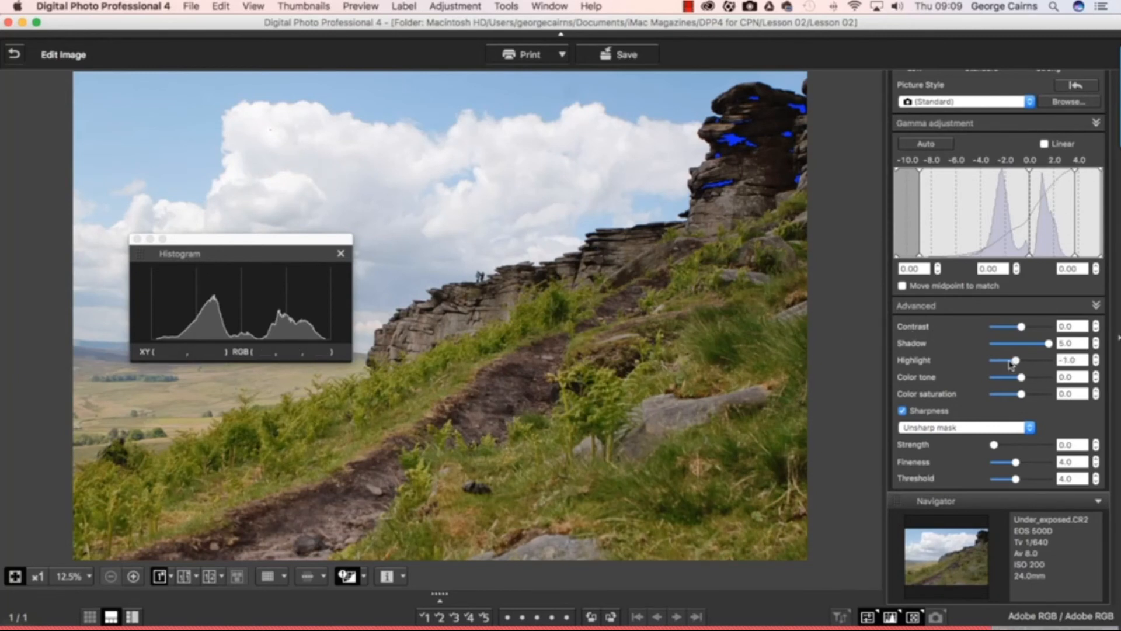
drag(1017, 360, 1008, 359)
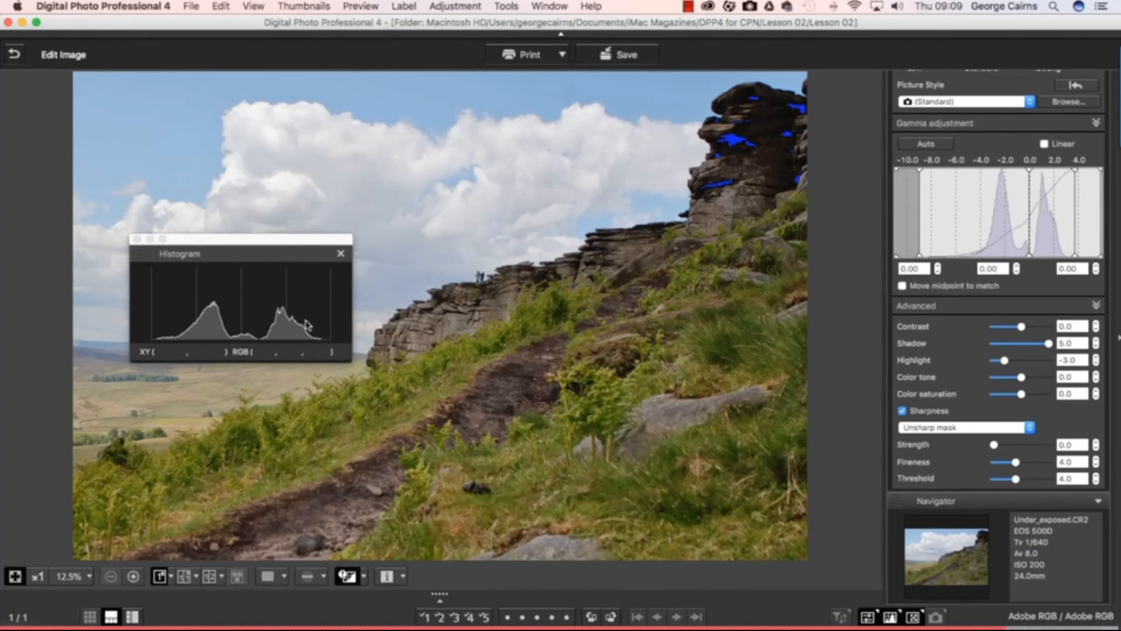
mouse_move(351, 269)
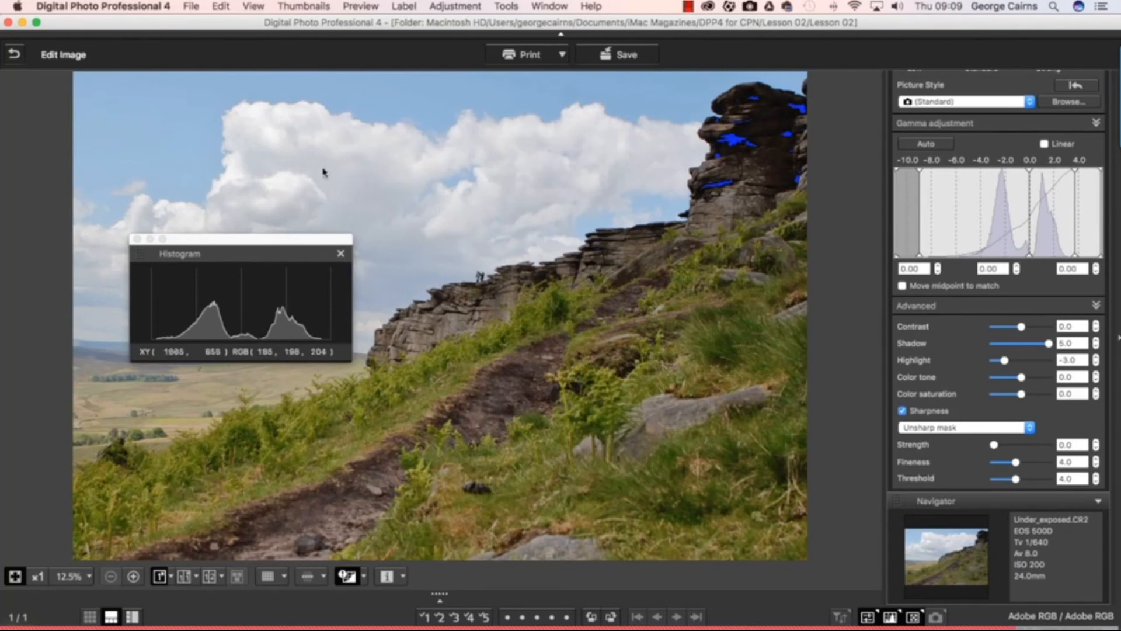
mouse_move(346, 138)
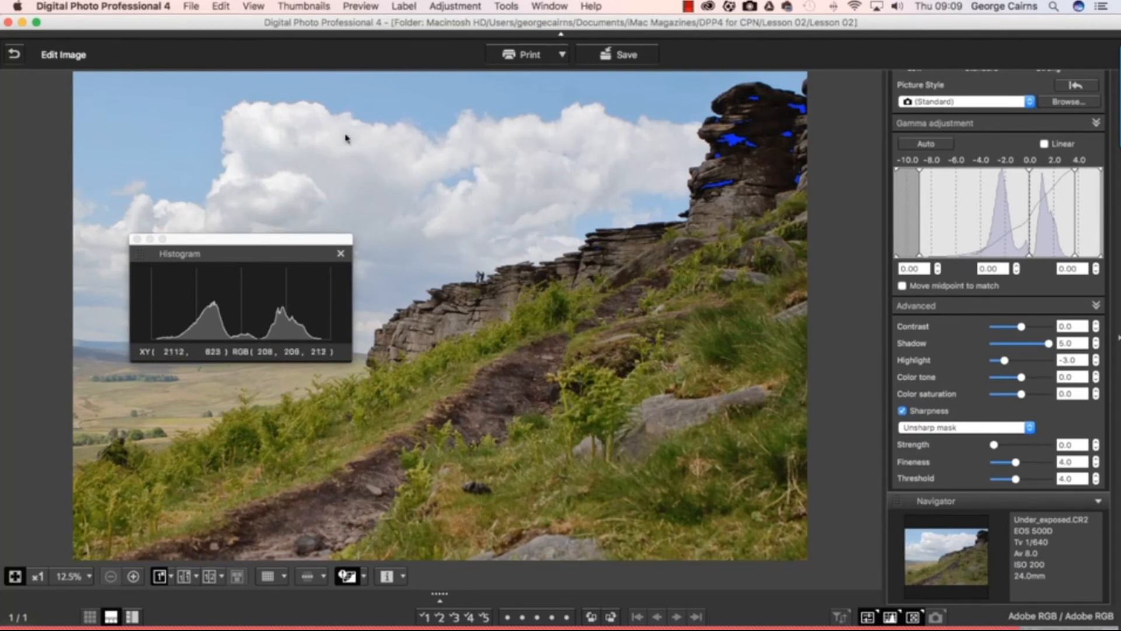
mouse_move(313, 149)
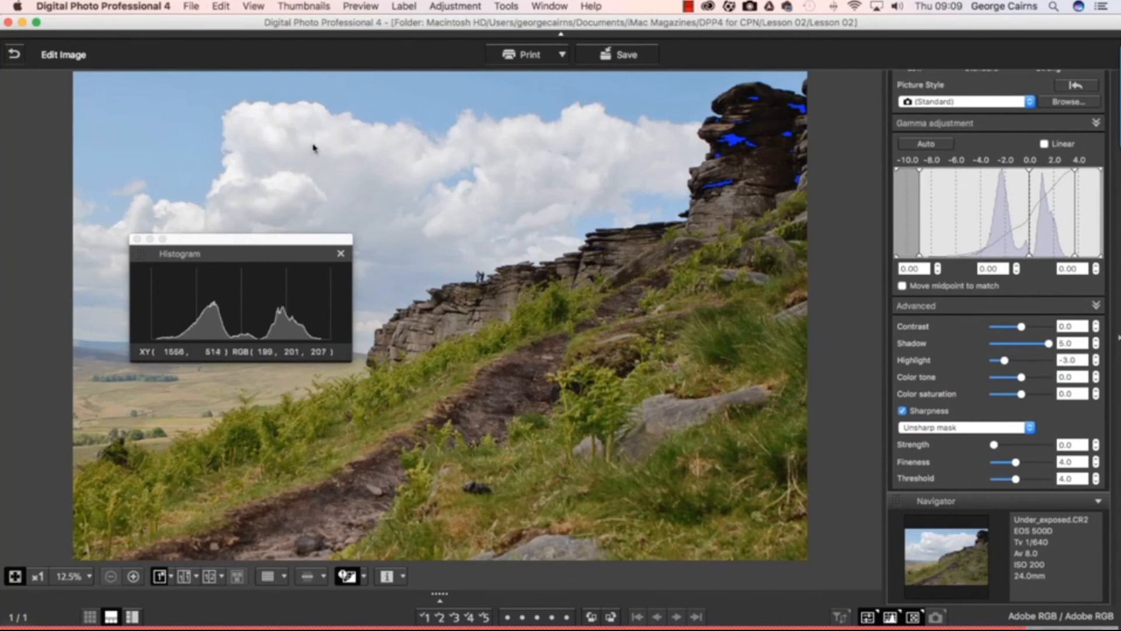
mouse_move(381, 167)
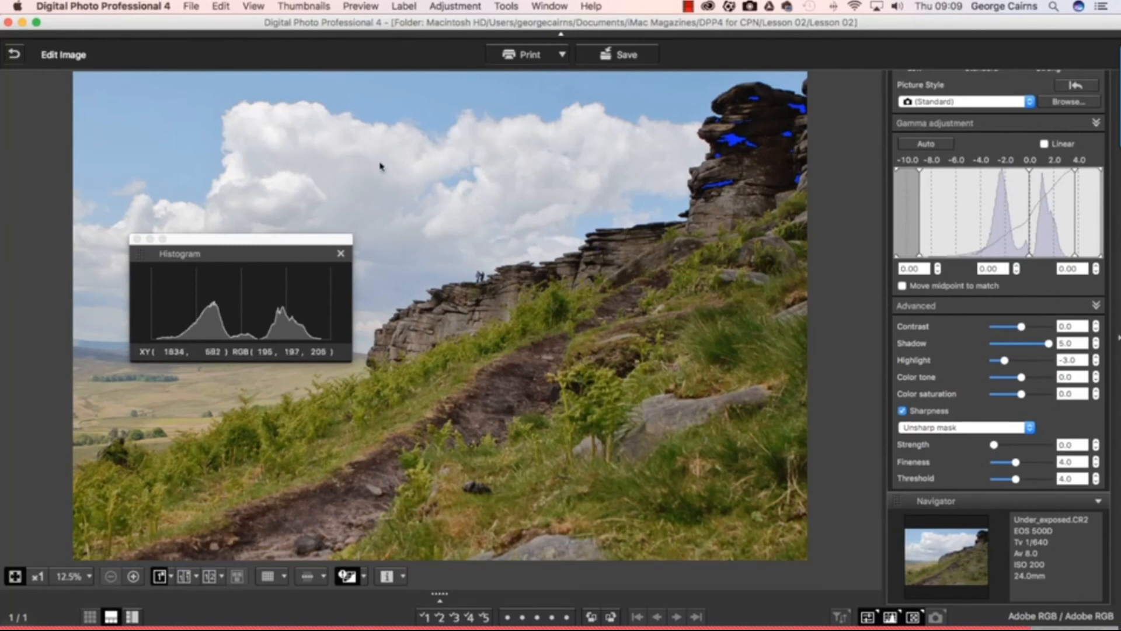
mouse_move(420, 167)
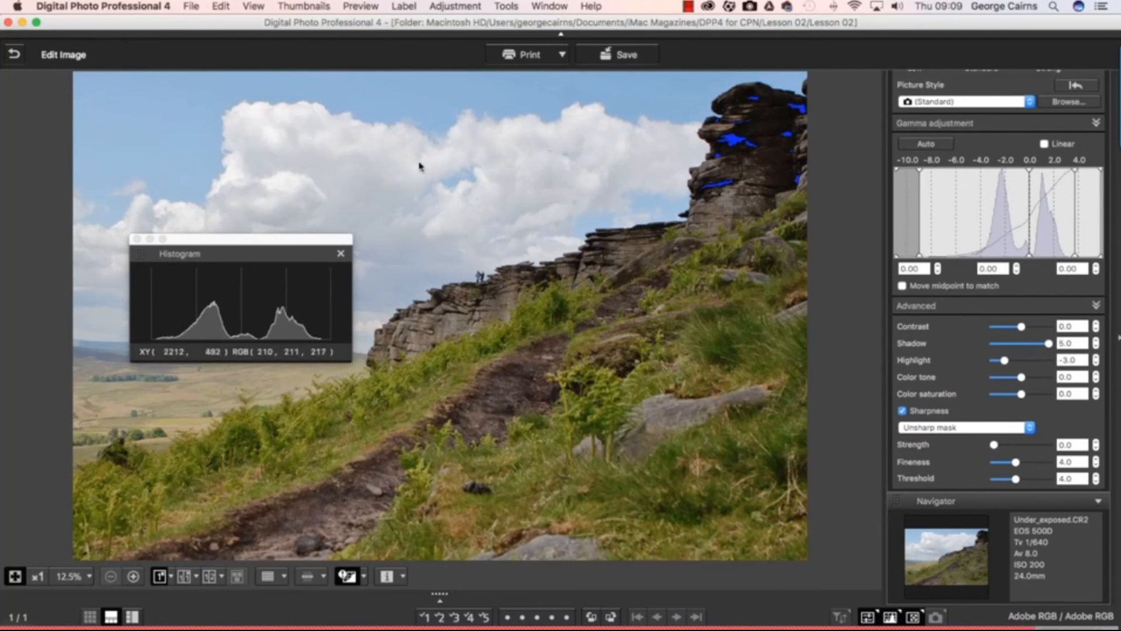
mouse_move(419, 158)
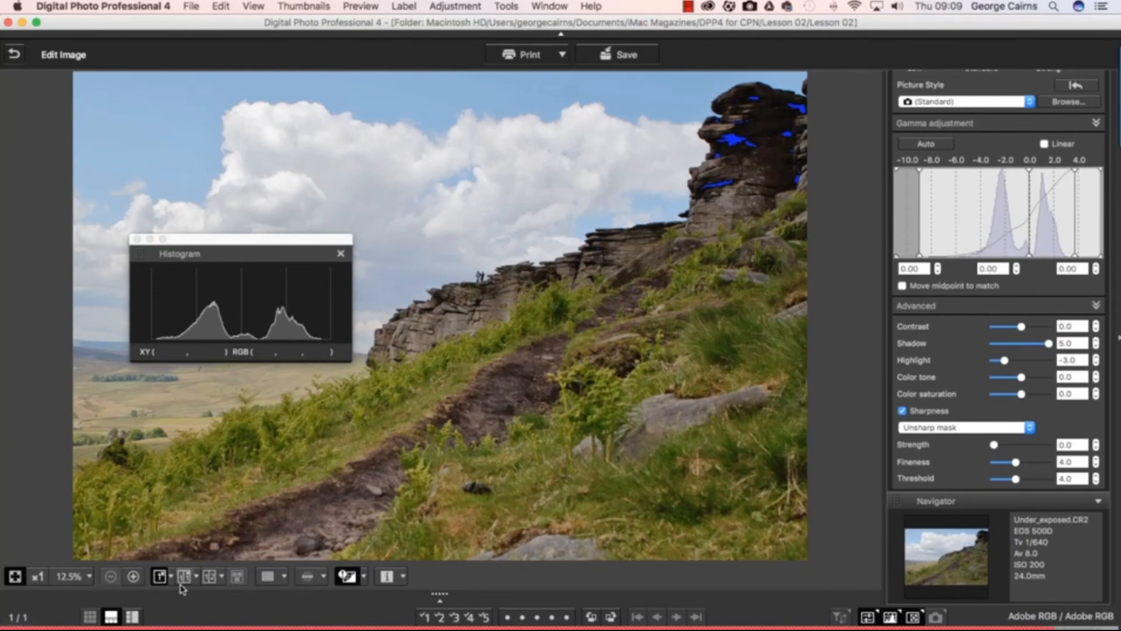
- Show the original and corrected photos side by side in Before/After view
click(185, 576)
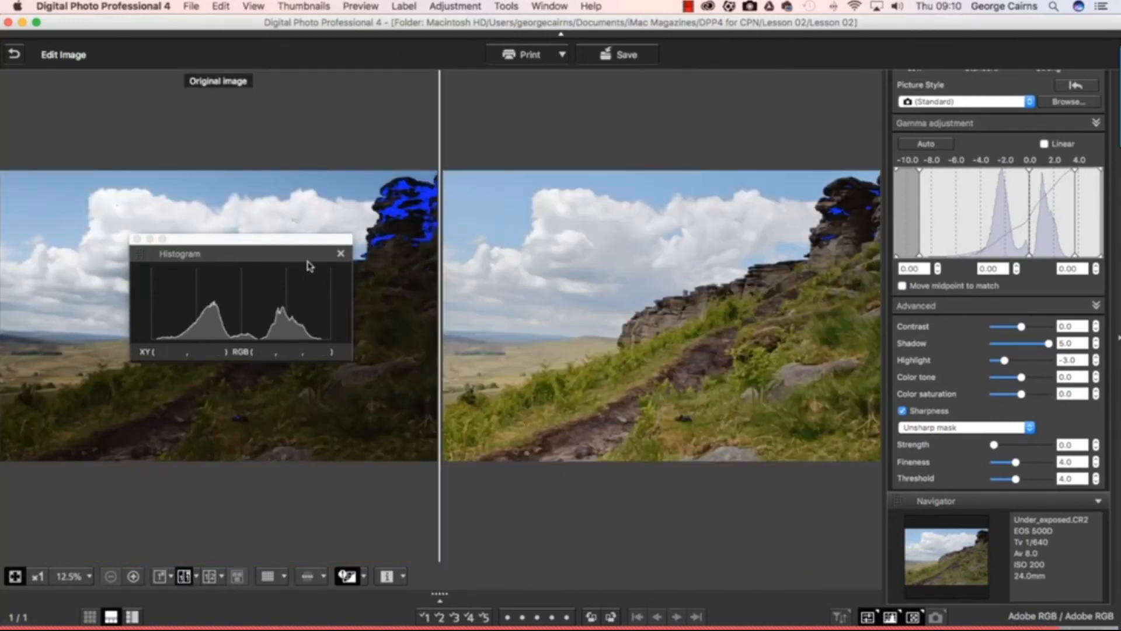
mouse_move(311, 241)
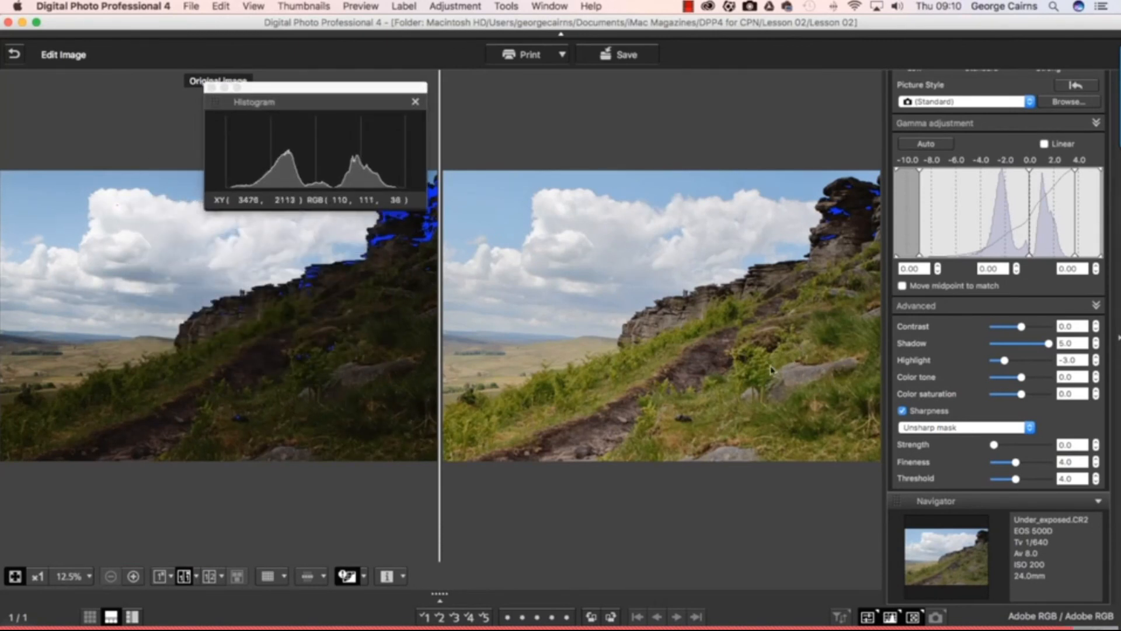
mouse_move(765, 370)
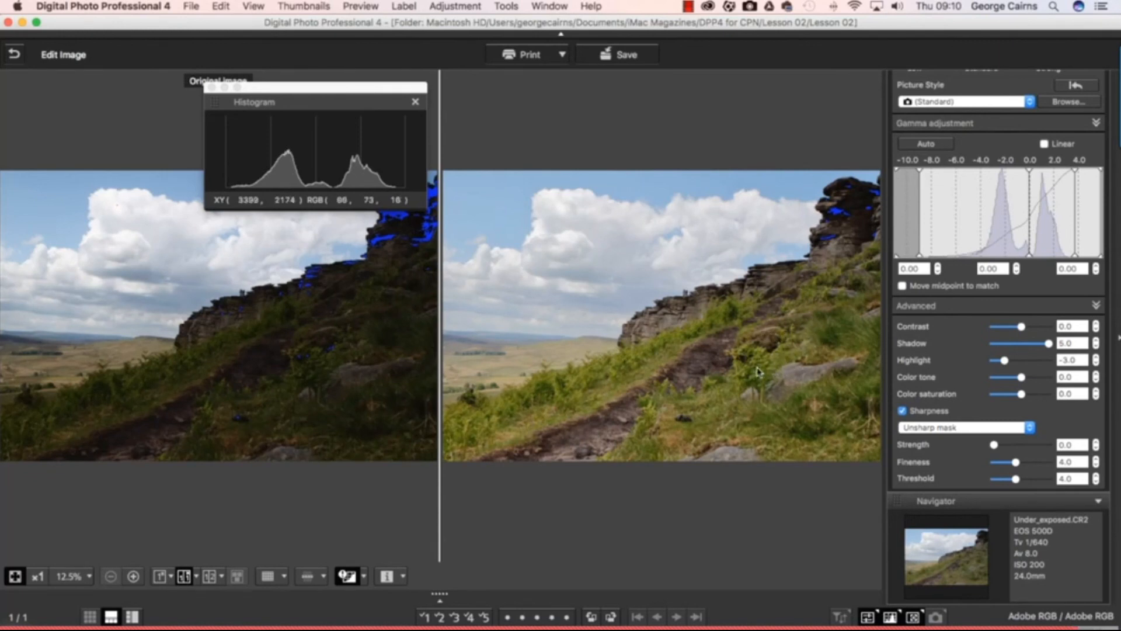
mouse_move(761, 272)
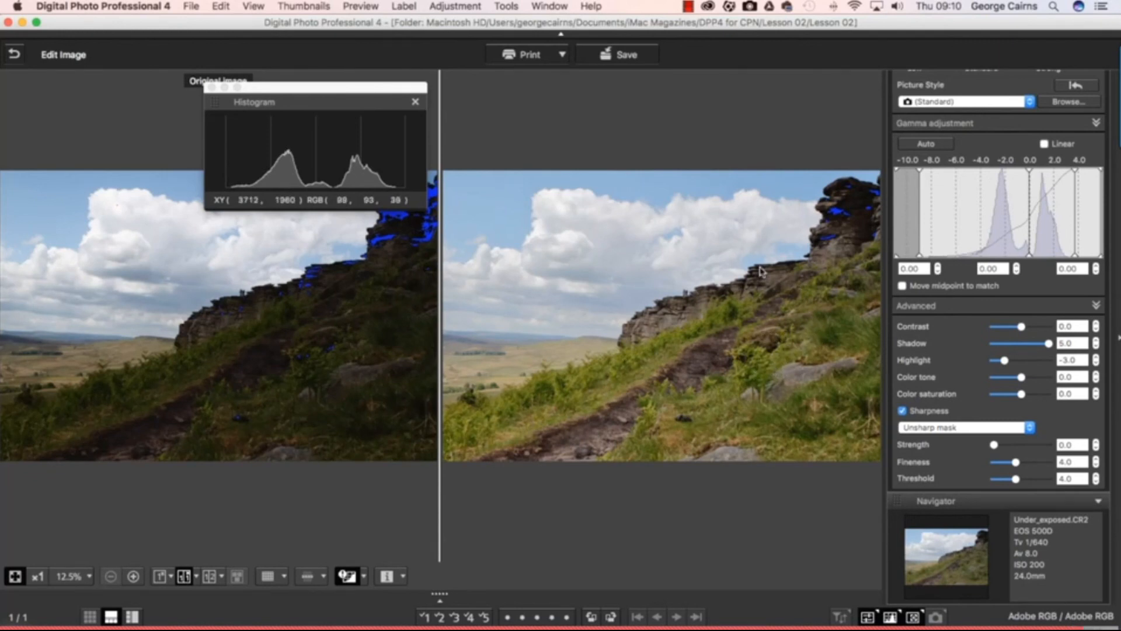
mouse_move(606, 250)
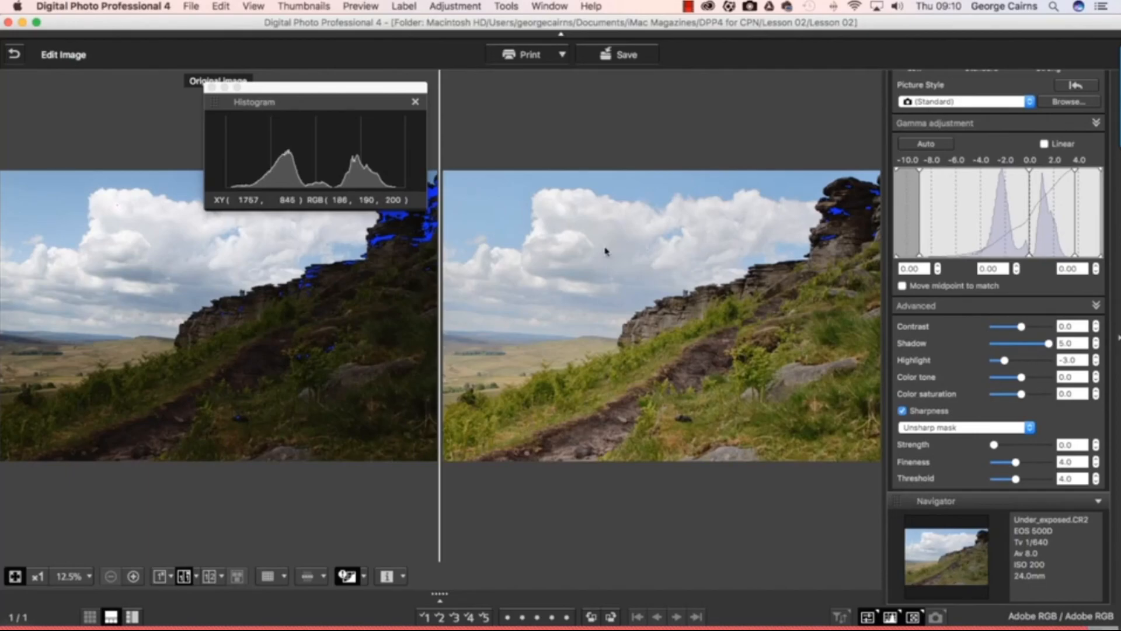